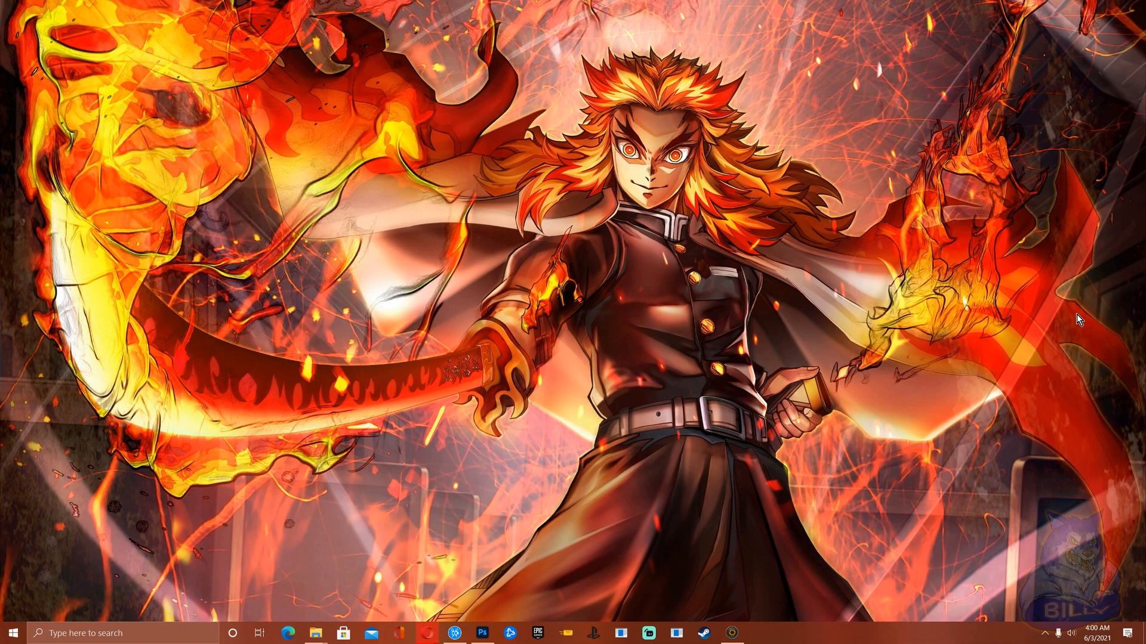
mouse_move(1068, 311)
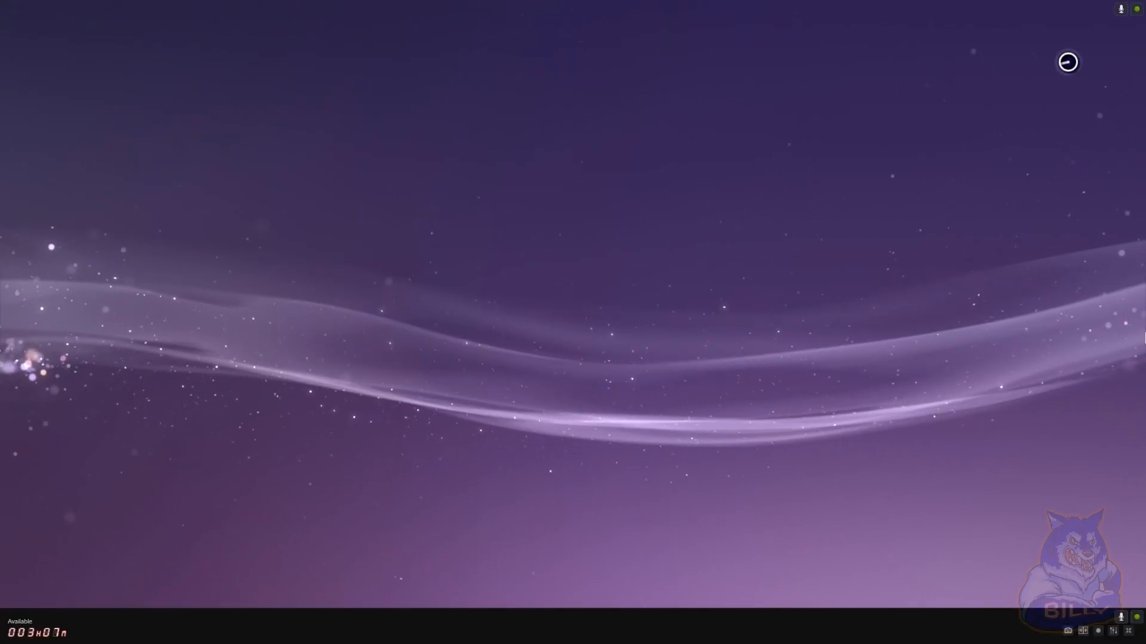
Step: Leave the capture preview and open the HFW 4.88 folder in Downloads
click(1066, 61)
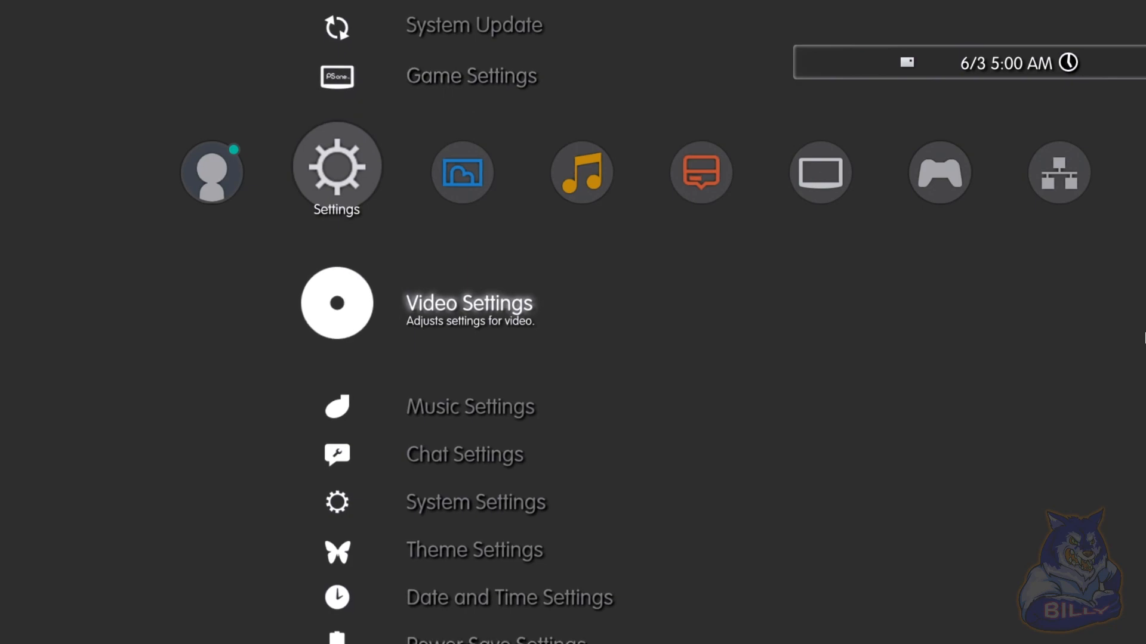
scroll(down, 3)
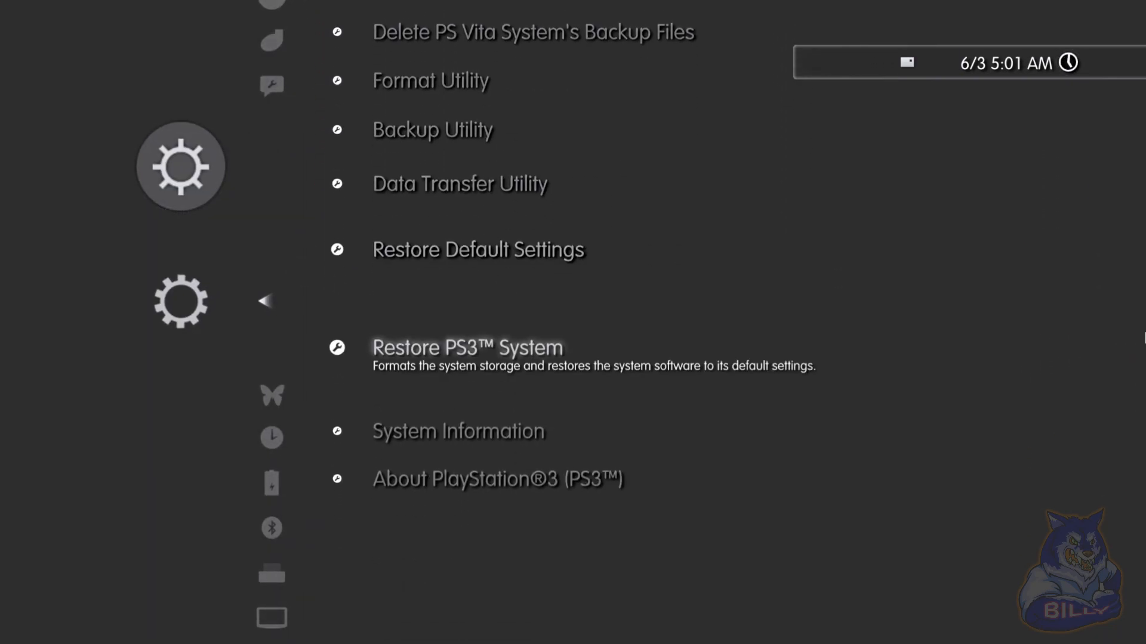
click(458, 431)
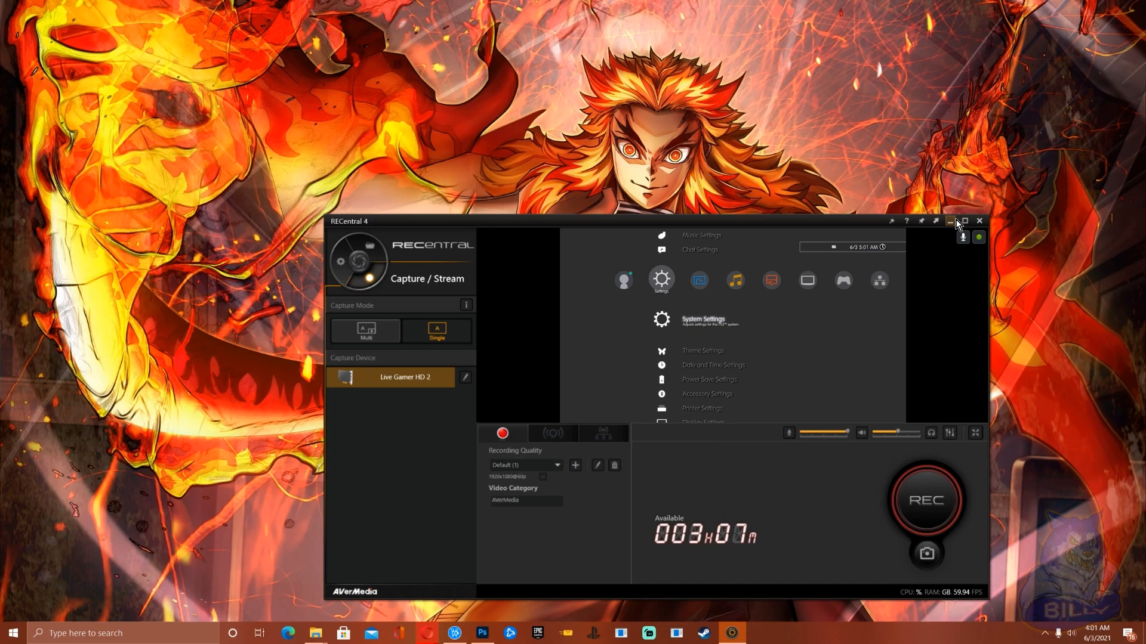
click(950, 221)
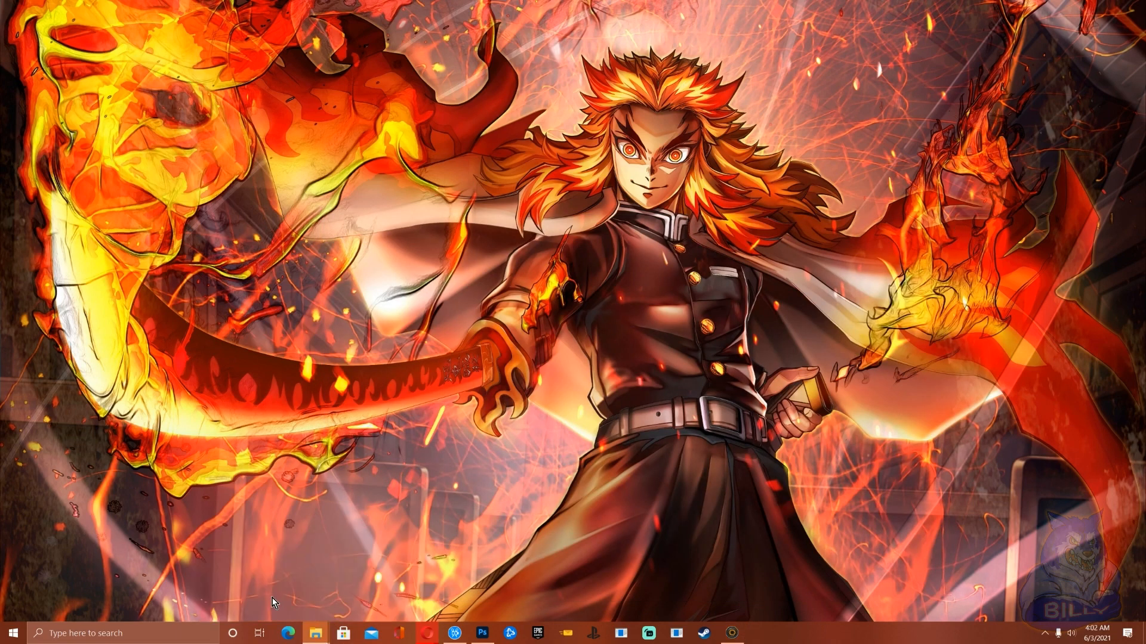
click(315, 632)
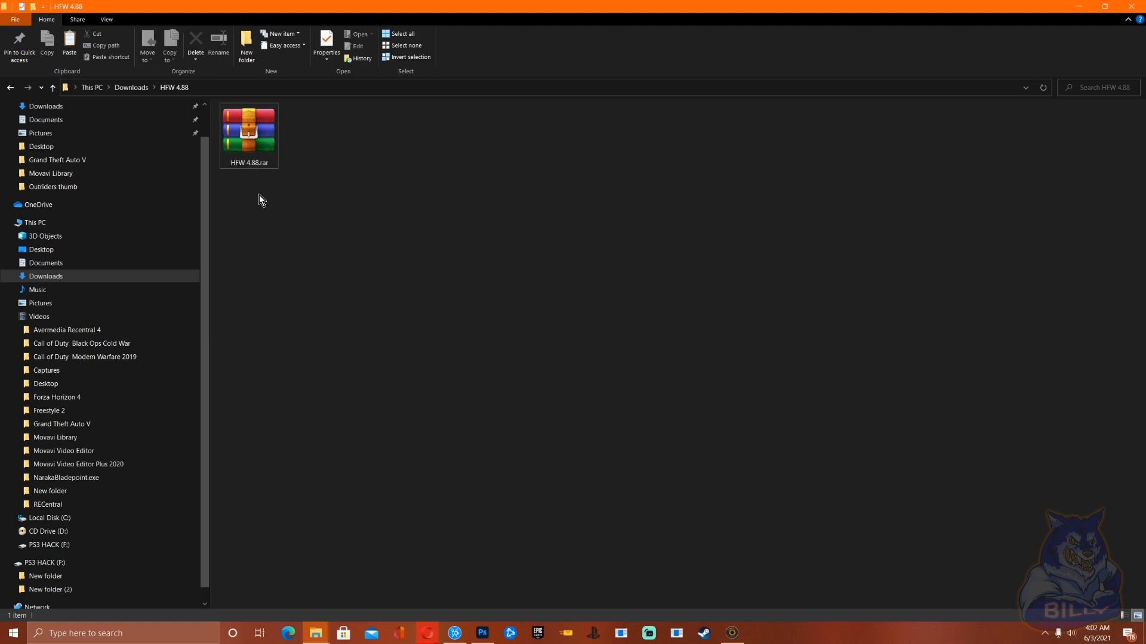
mouse_move(277, 223)
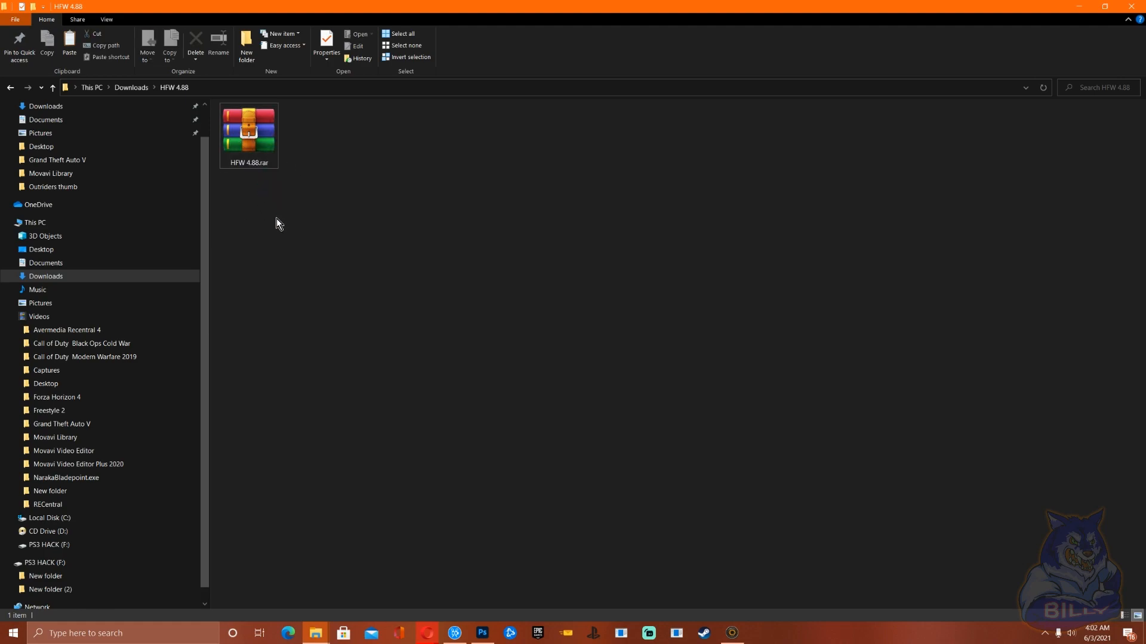
Step: Extract HFW 4.88.rar here and copy the resulting PS3 folder
click(248, 131)
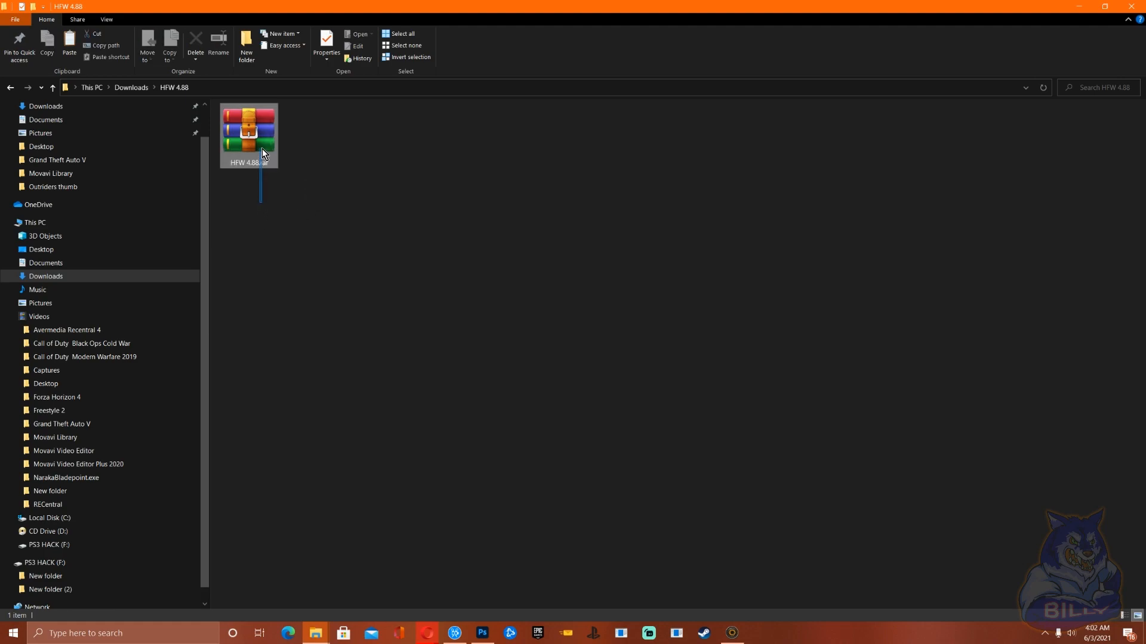
click(248, 135)
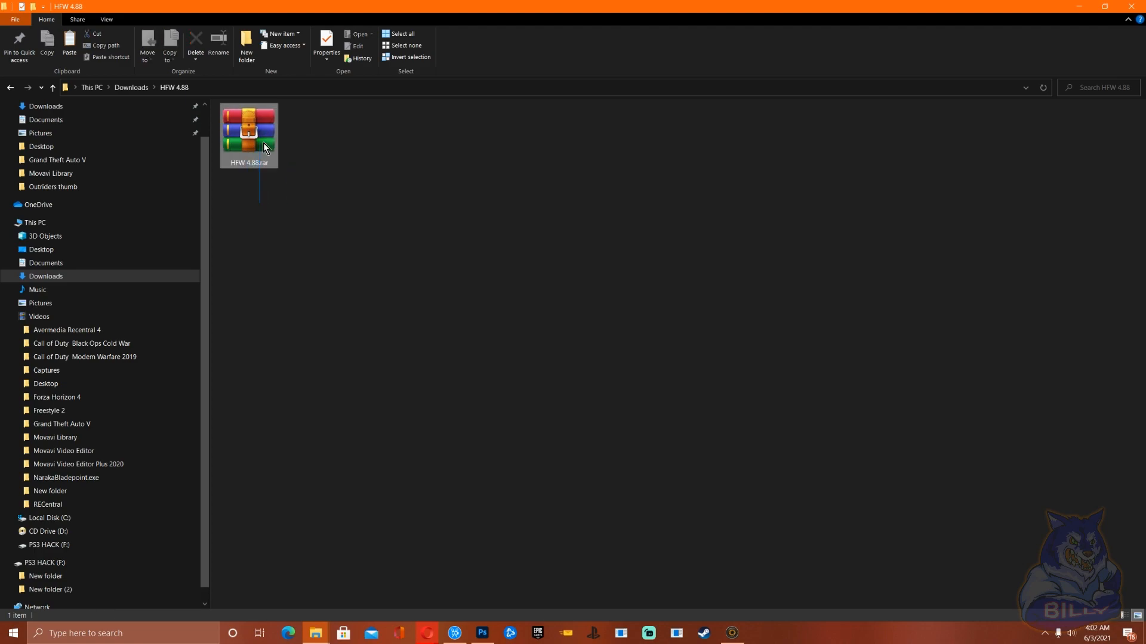
click(248, 131)
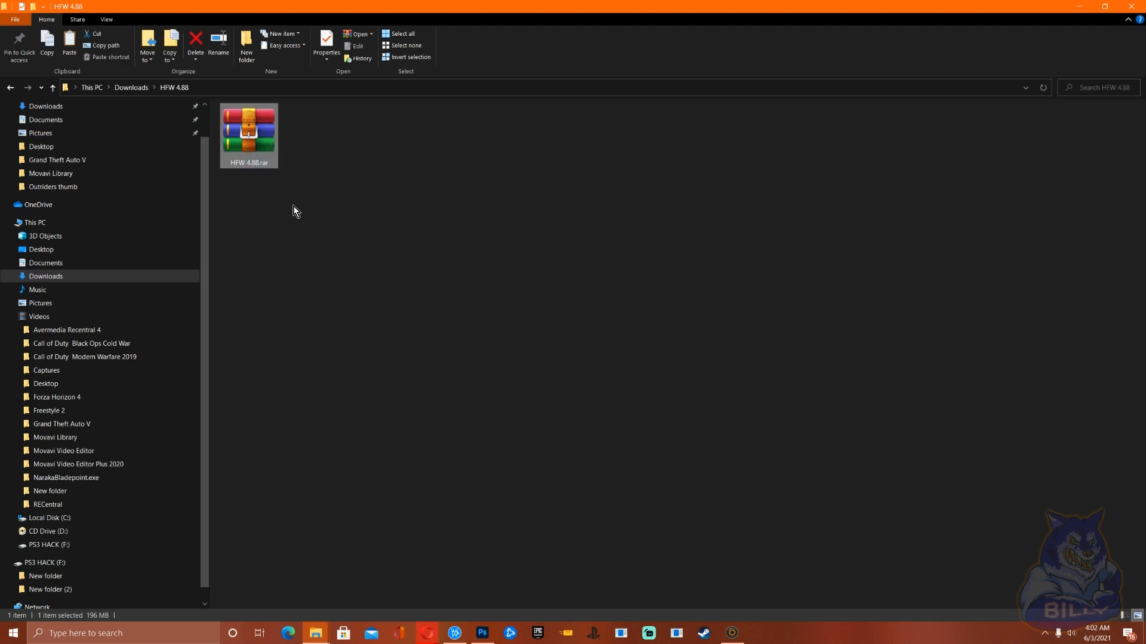
right_click(248, 132)
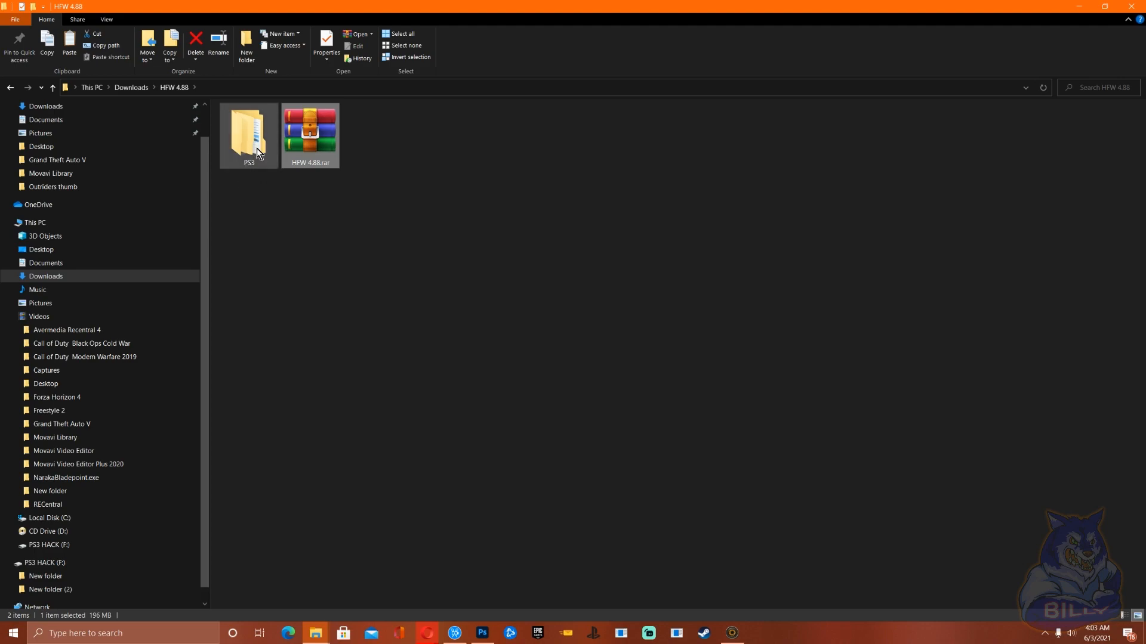
right_click(249, 135)
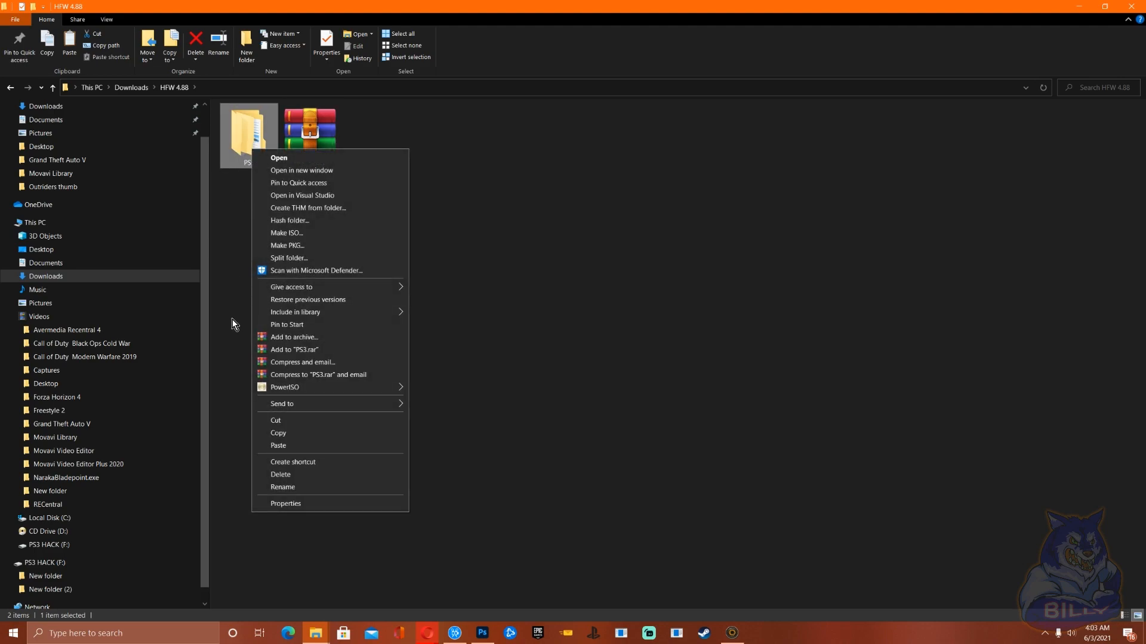
mouse_move(276, 421)
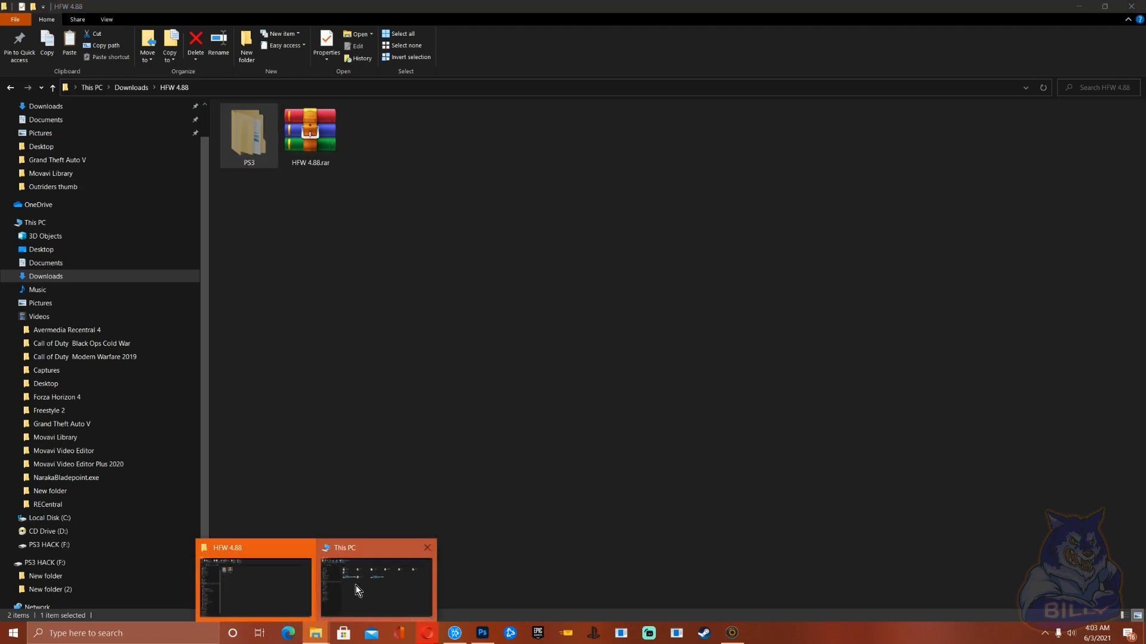
Step: Paste the PS3 folder onto the PS3 HACK (F:) drive and safely remove the USB
click(374, 589)
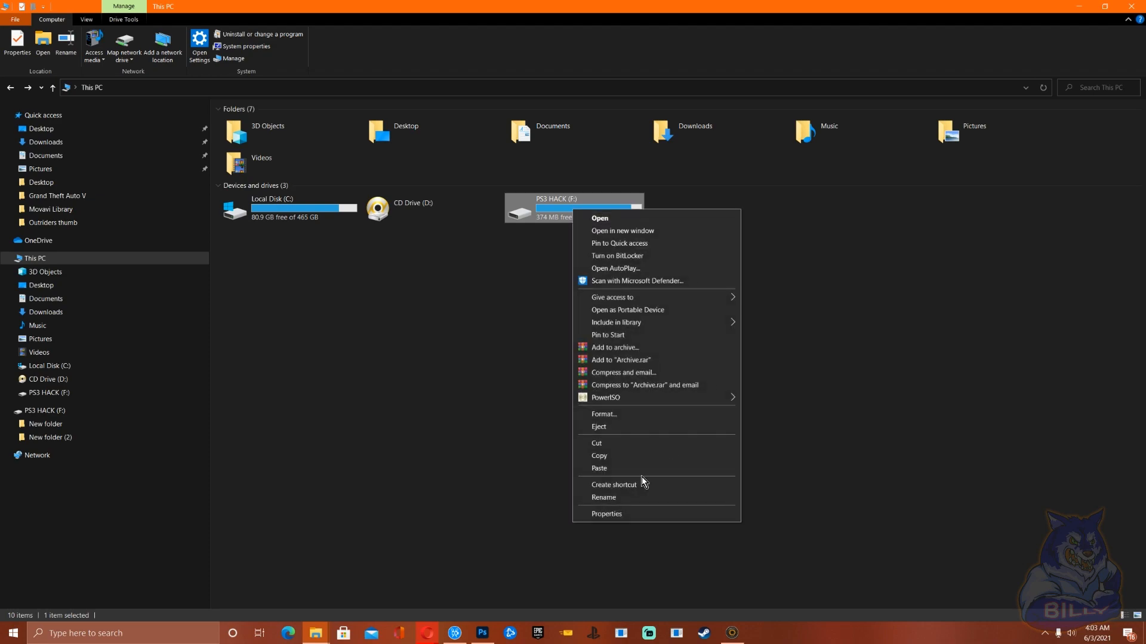
click(606, 513)
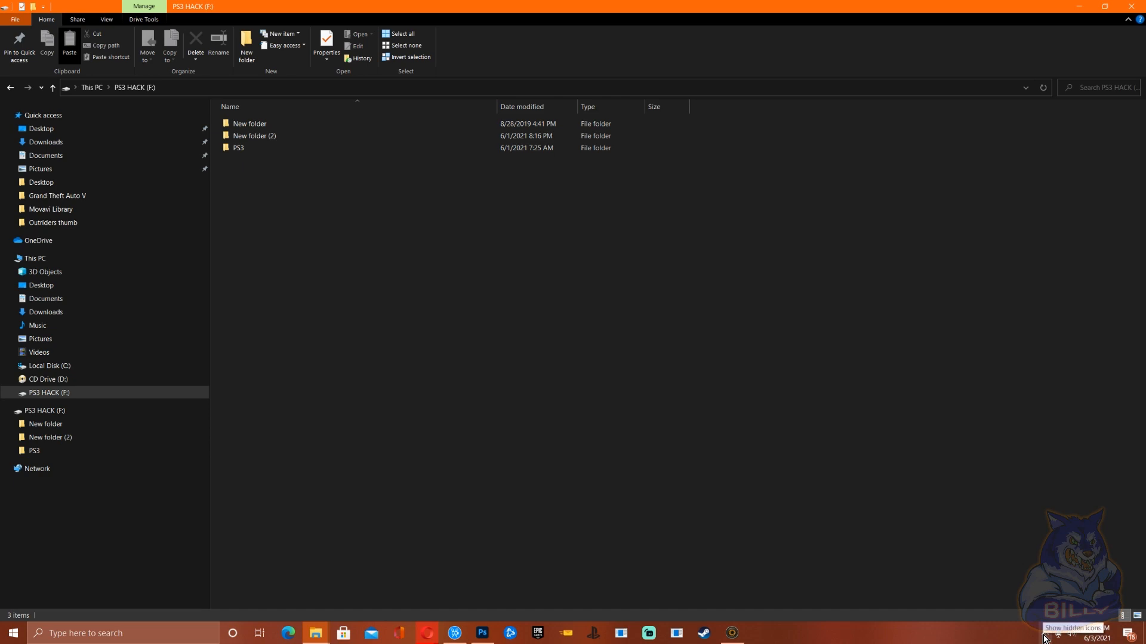
click(1045, 635)
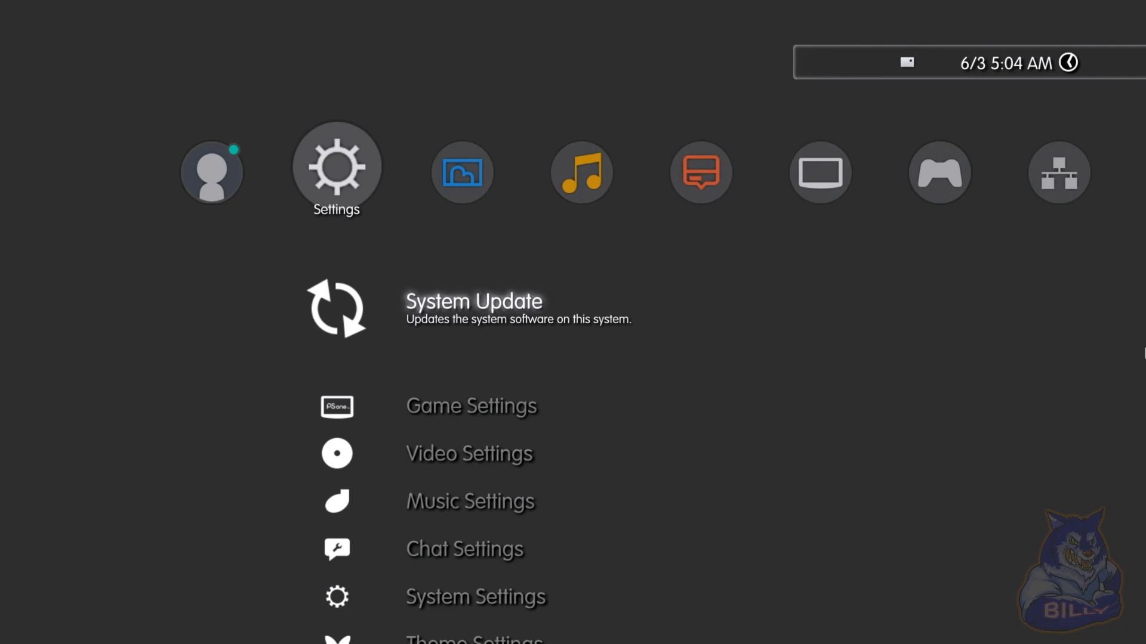
Step: Start a System Update via Storage Media from the Settings column
click(472, 300)
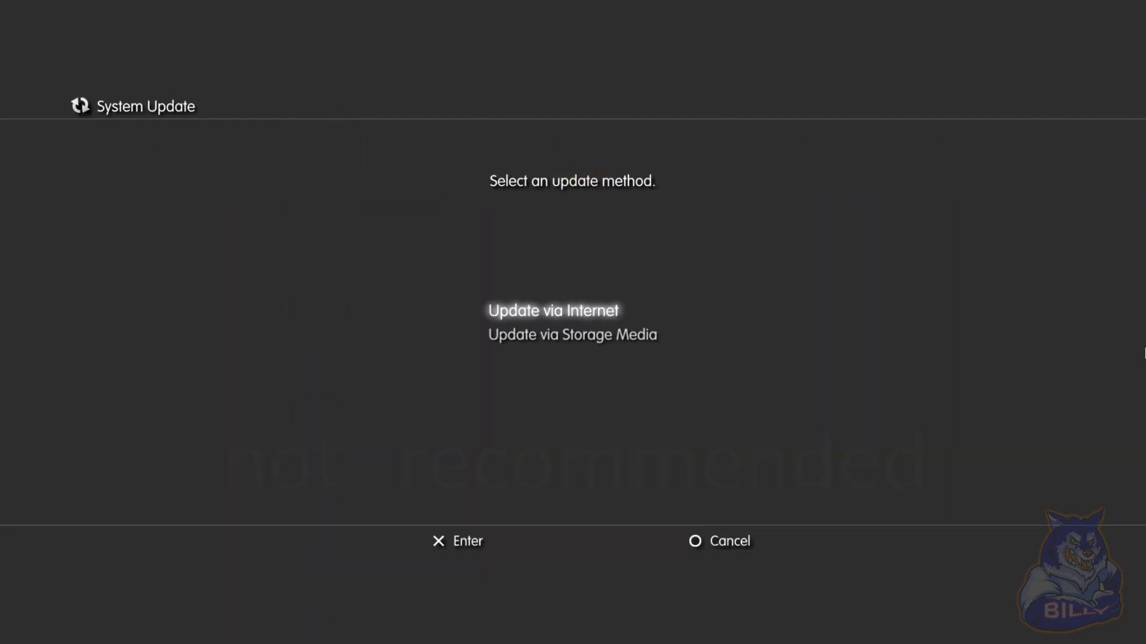
key(Down)
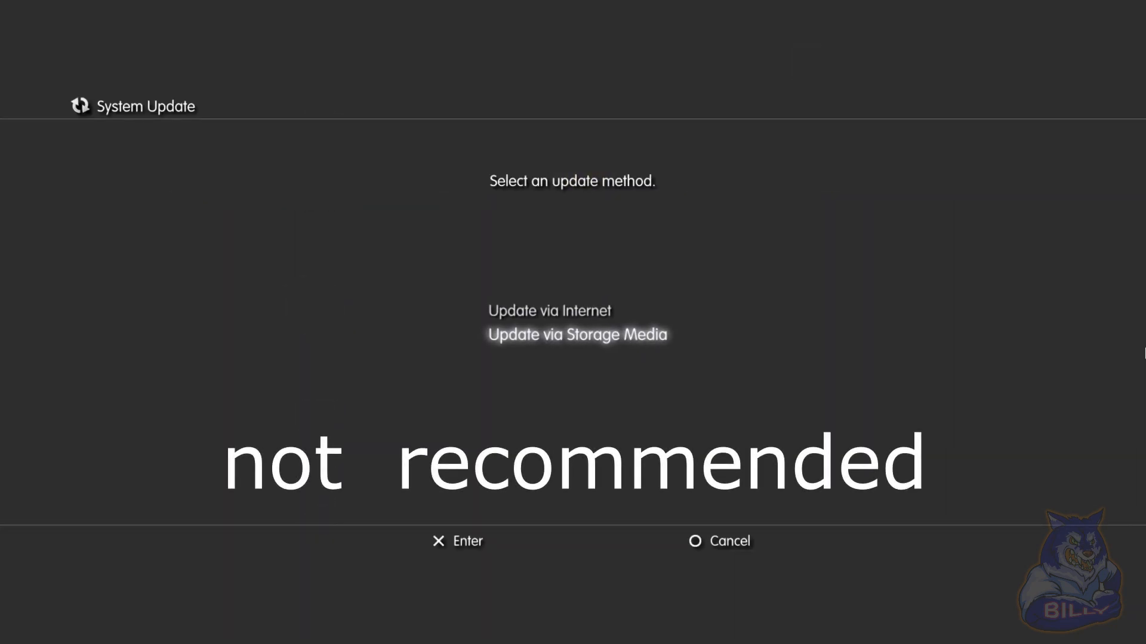
click(576, 334)
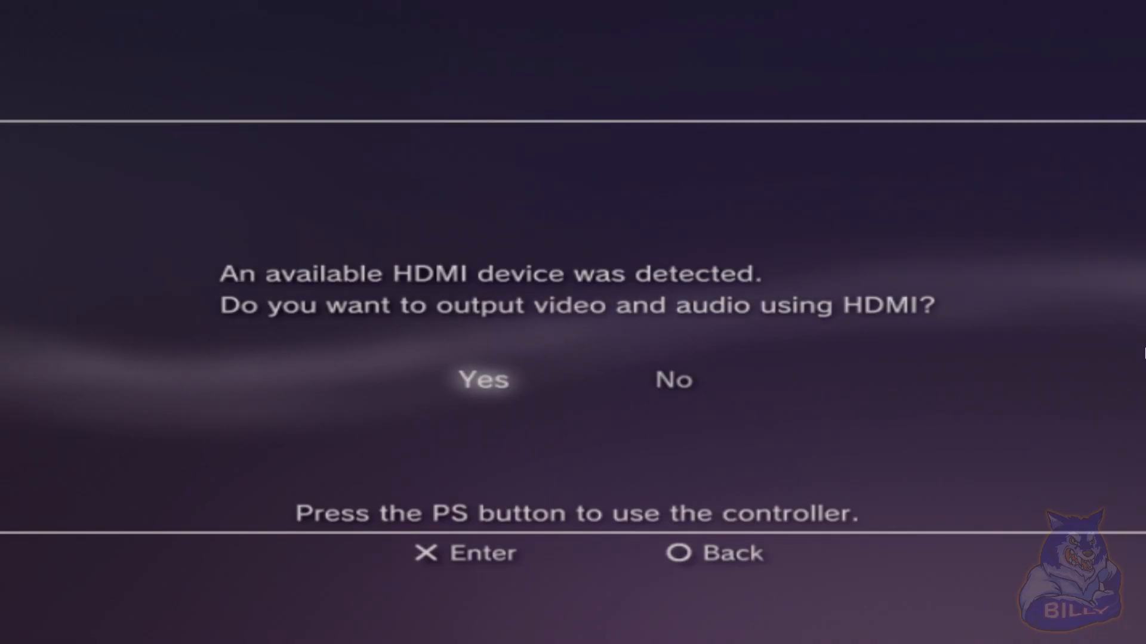
Step: Accept HDMI video and audio output and scroll through the XMB columns
click(481, 380)
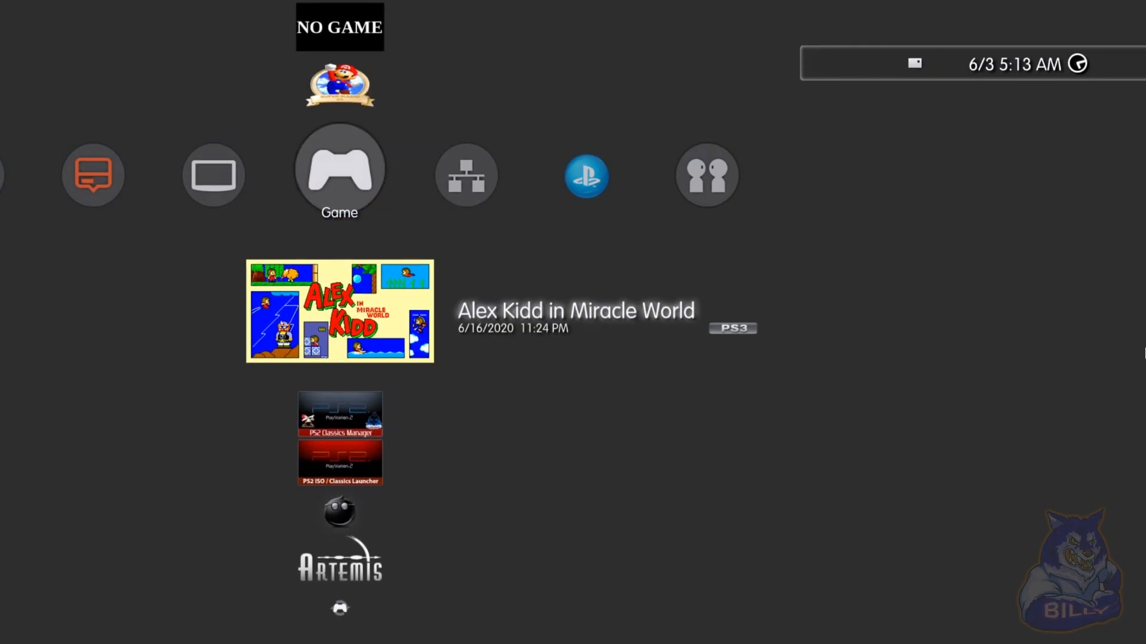
scroll(down, 3)
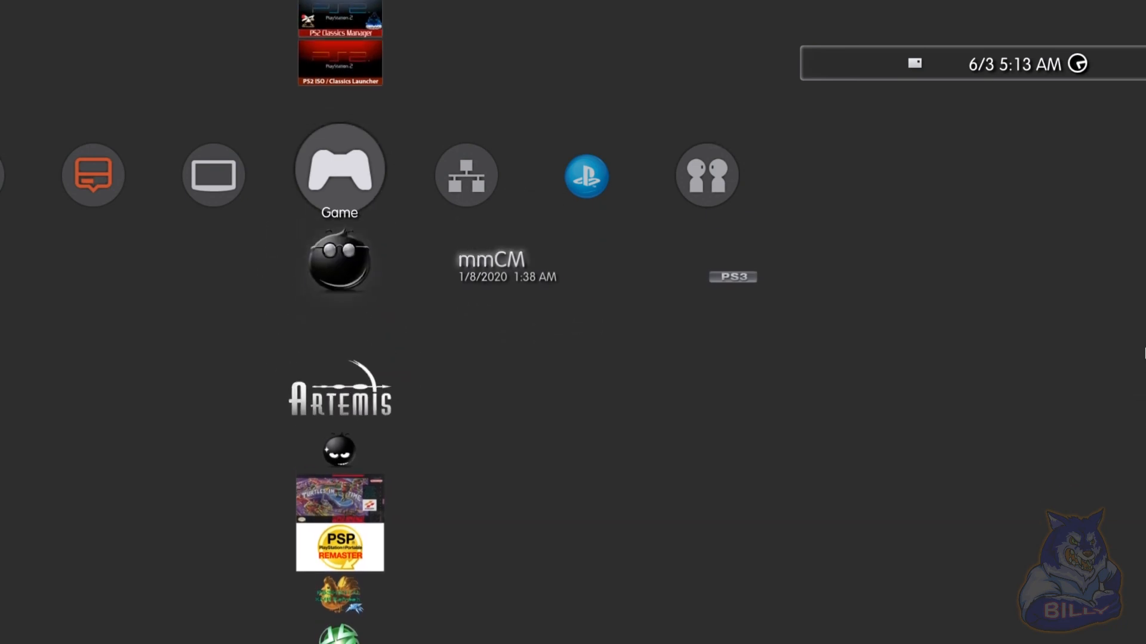
scroll(down, 3)
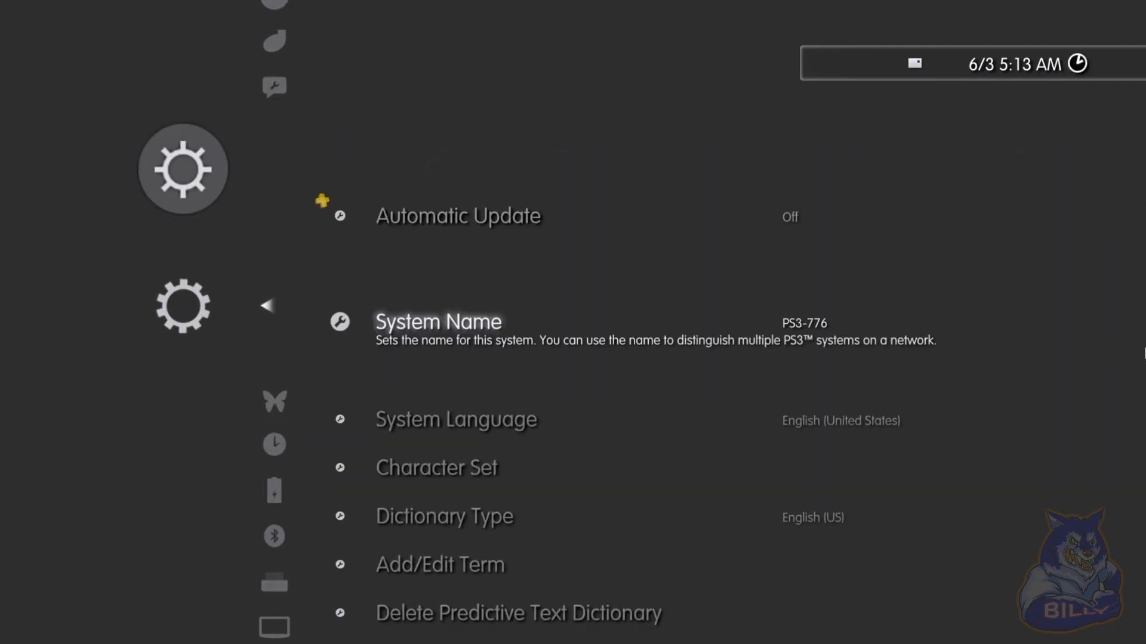
Step: View System Information confirming version 4.88, then back out
scroll(down, 3)
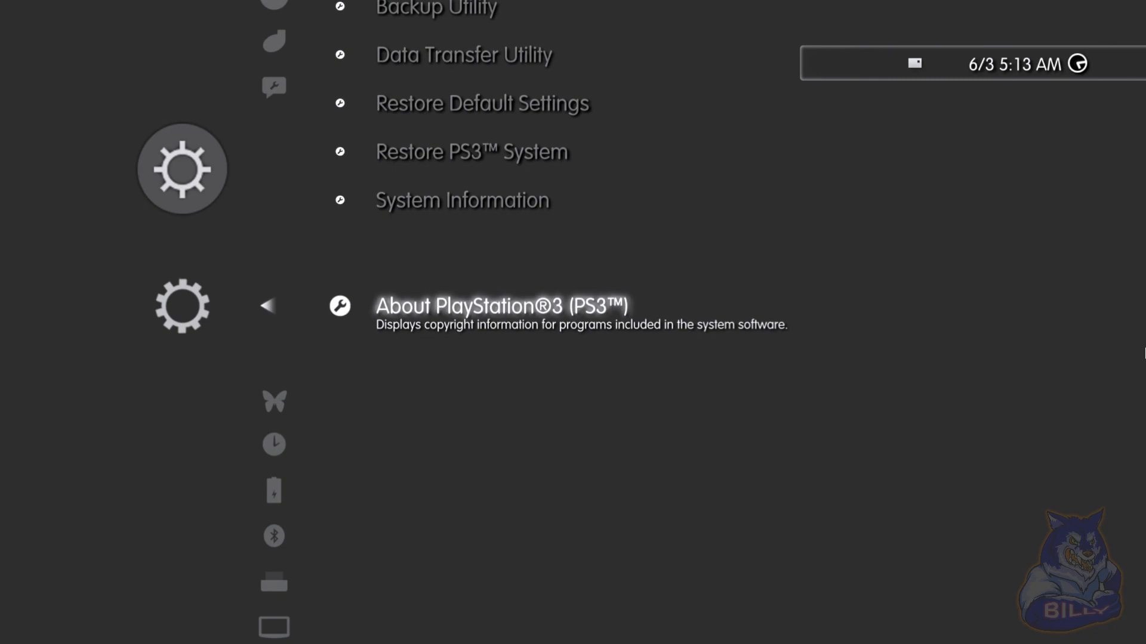
click(462, 199)
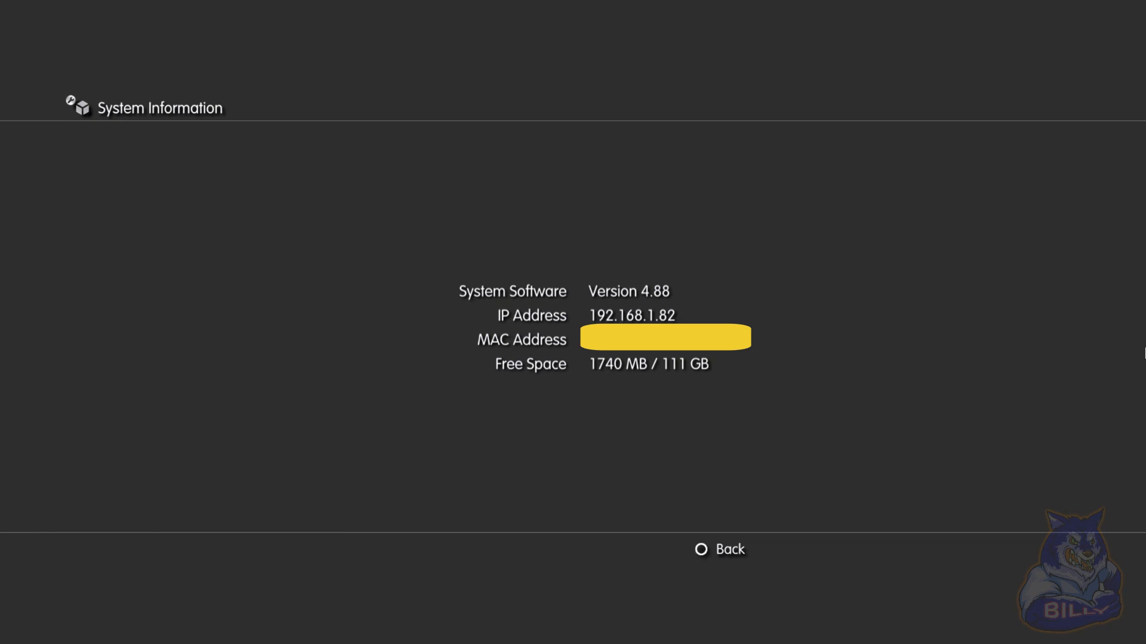
click(728, 549)
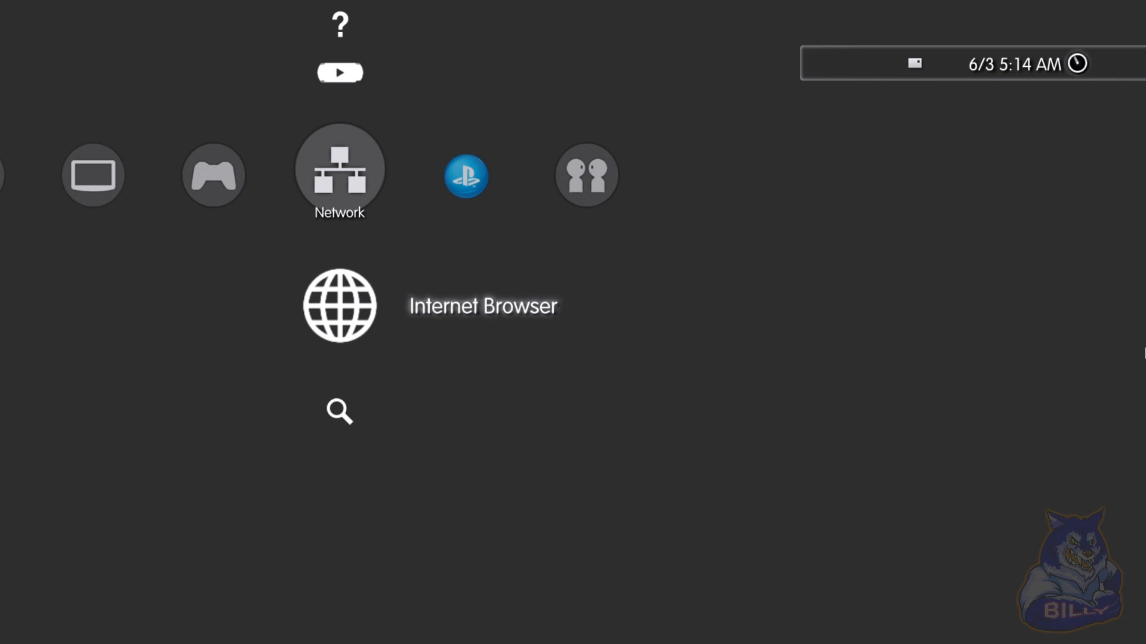
Step: Launch the Internet Browser, check Confirm Browser Close and delete the search history
click(339, 304)
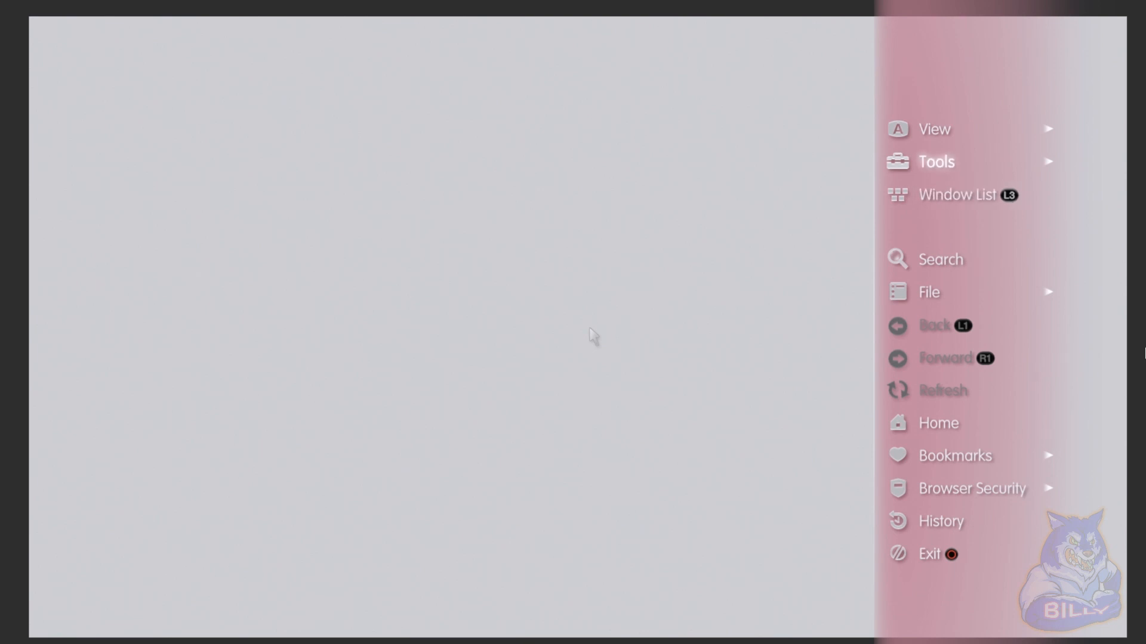
click(935, 161)
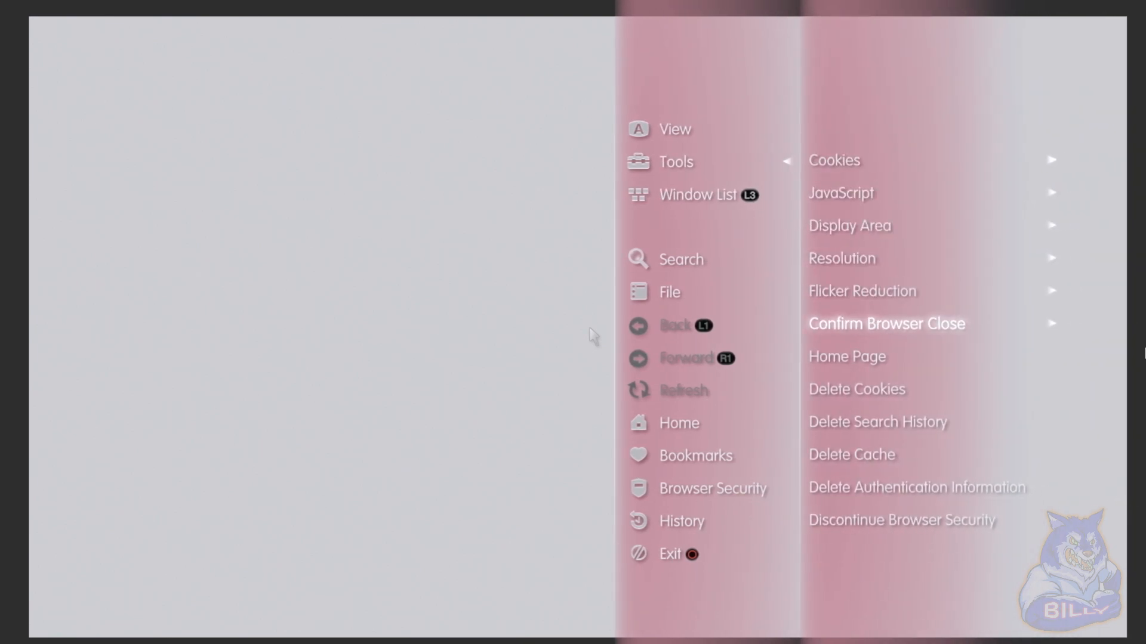
click(847, 356)
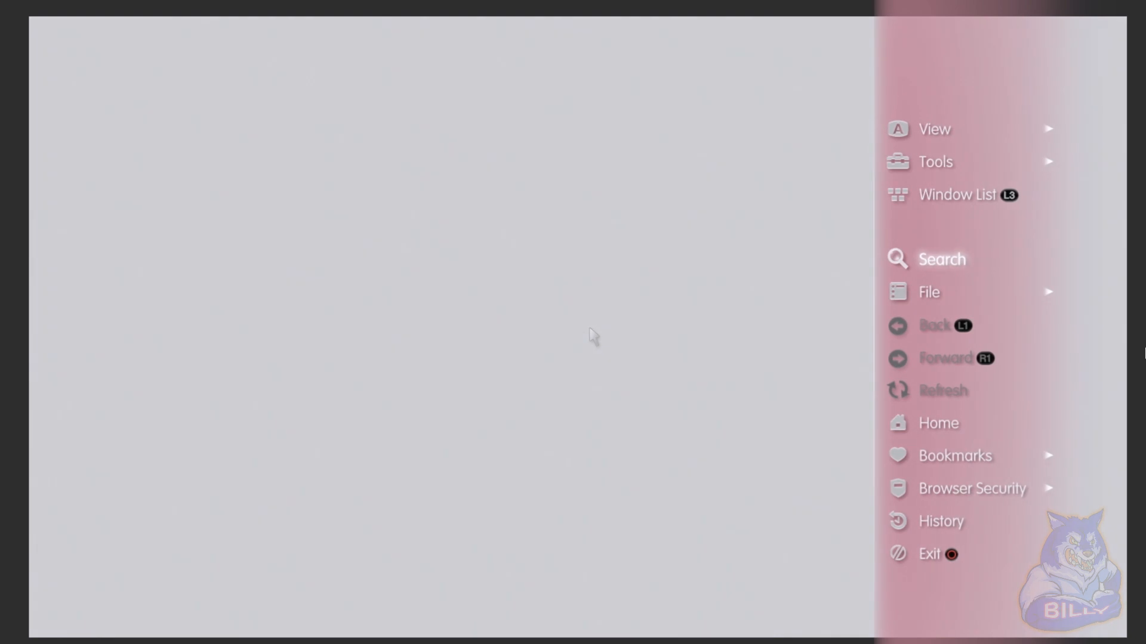
click(936, 161)
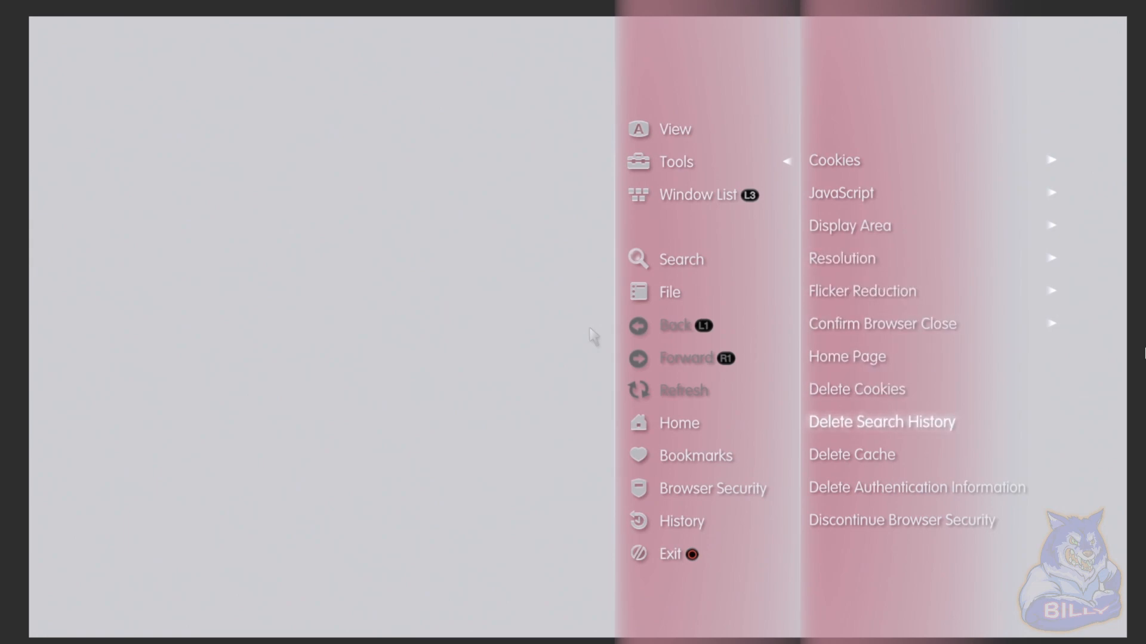
click(851, 453)
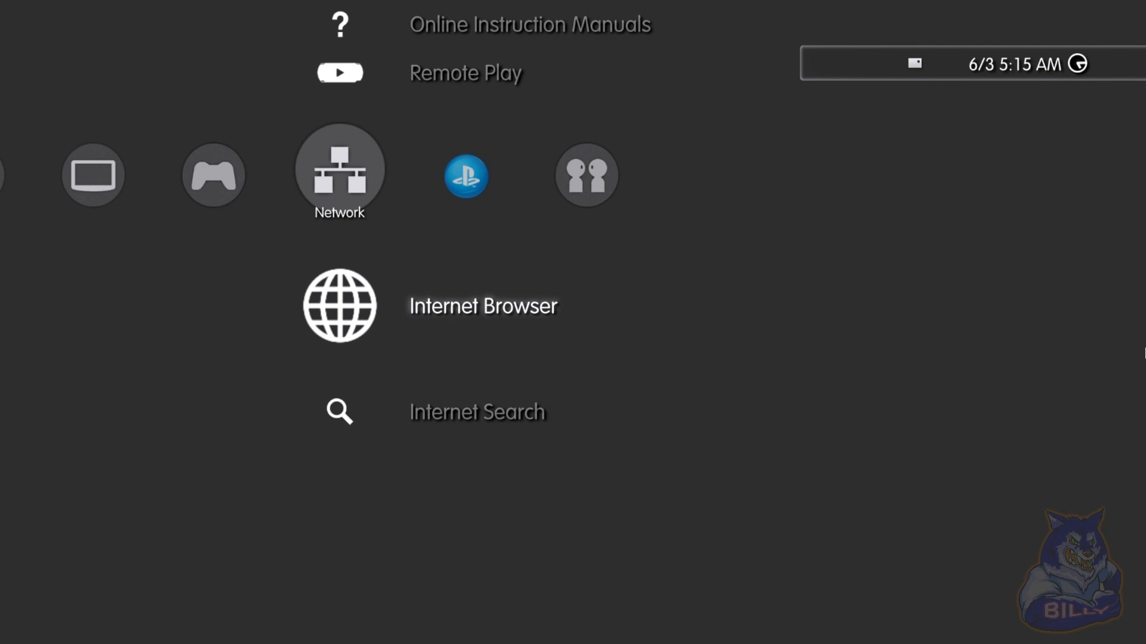
Step: Relaunch the browser and load ps3xploit.com from the address prediction
click(338, 305)
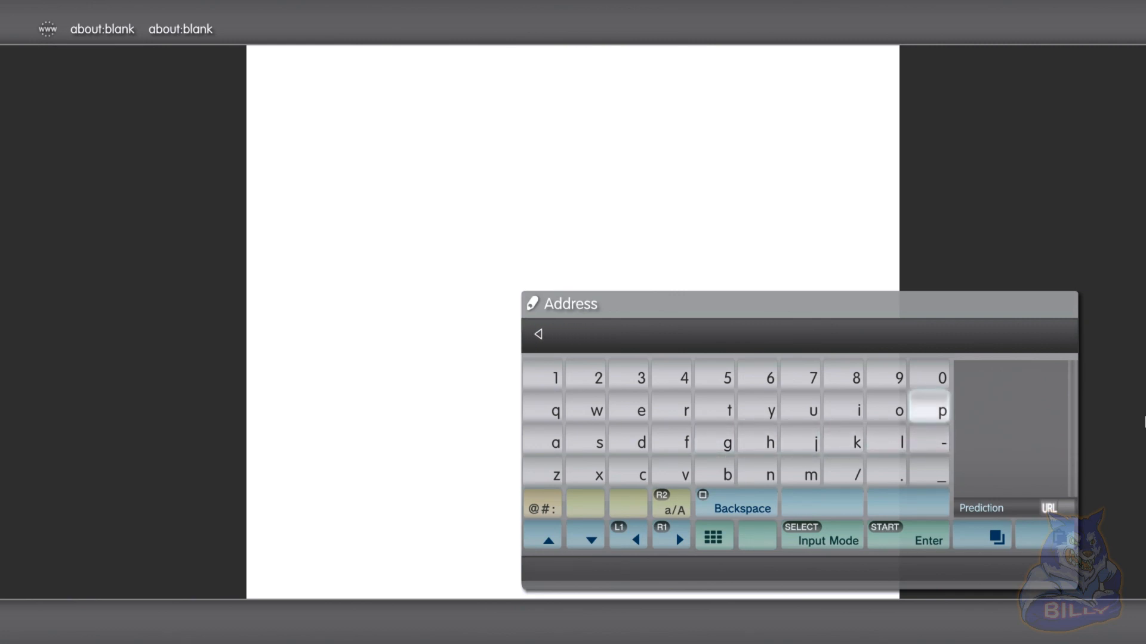
click(942, 412)
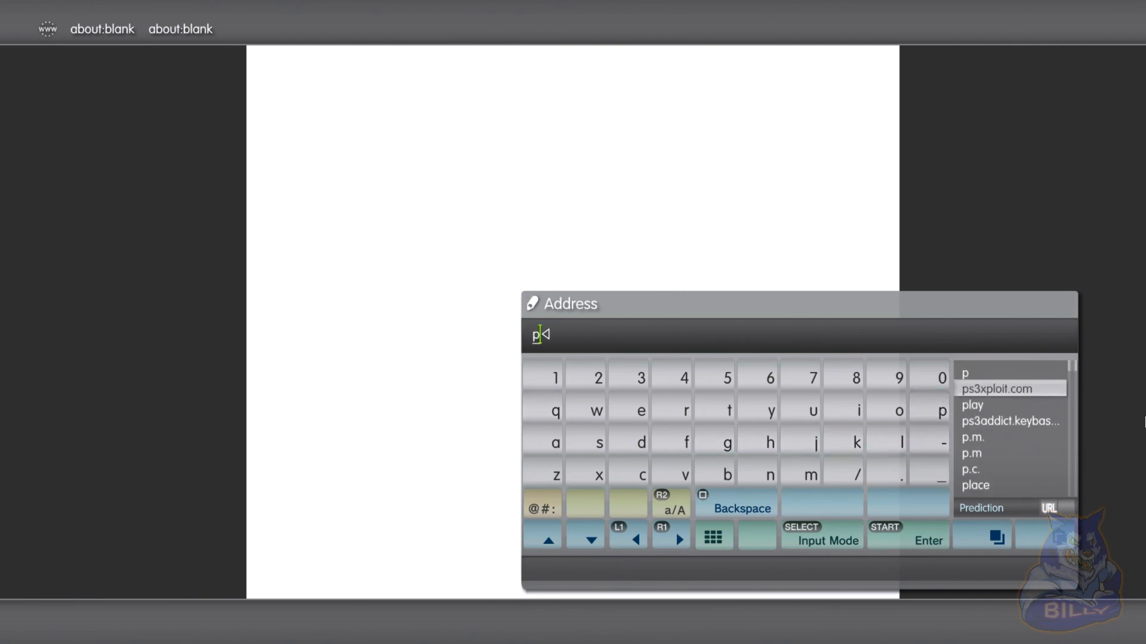
click(1010, 388)
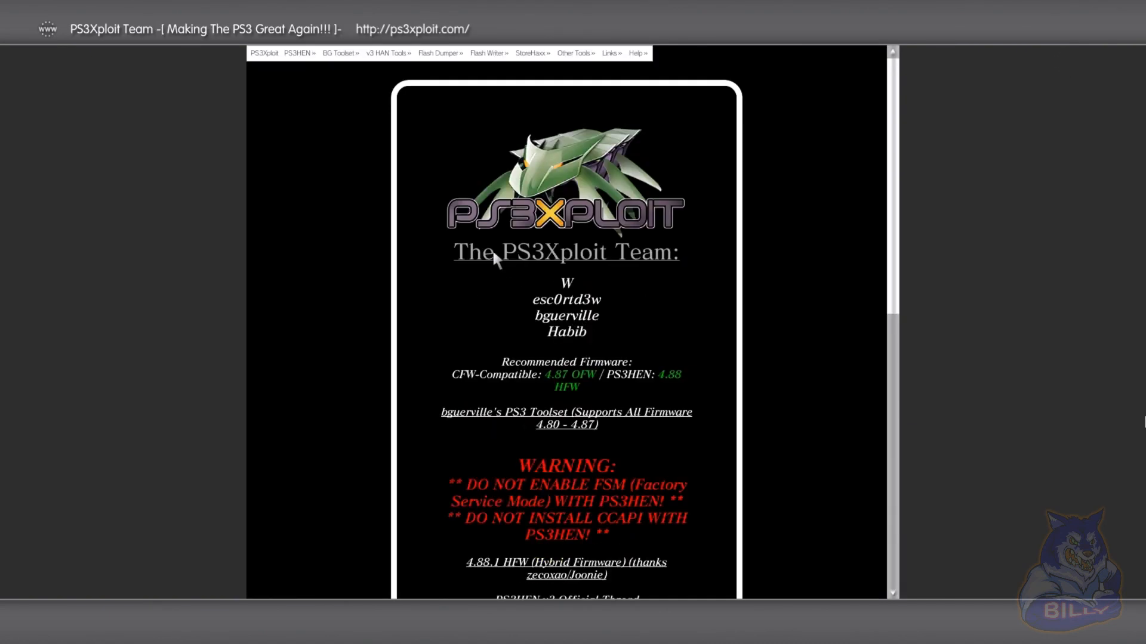
mouse_move(306, 87)
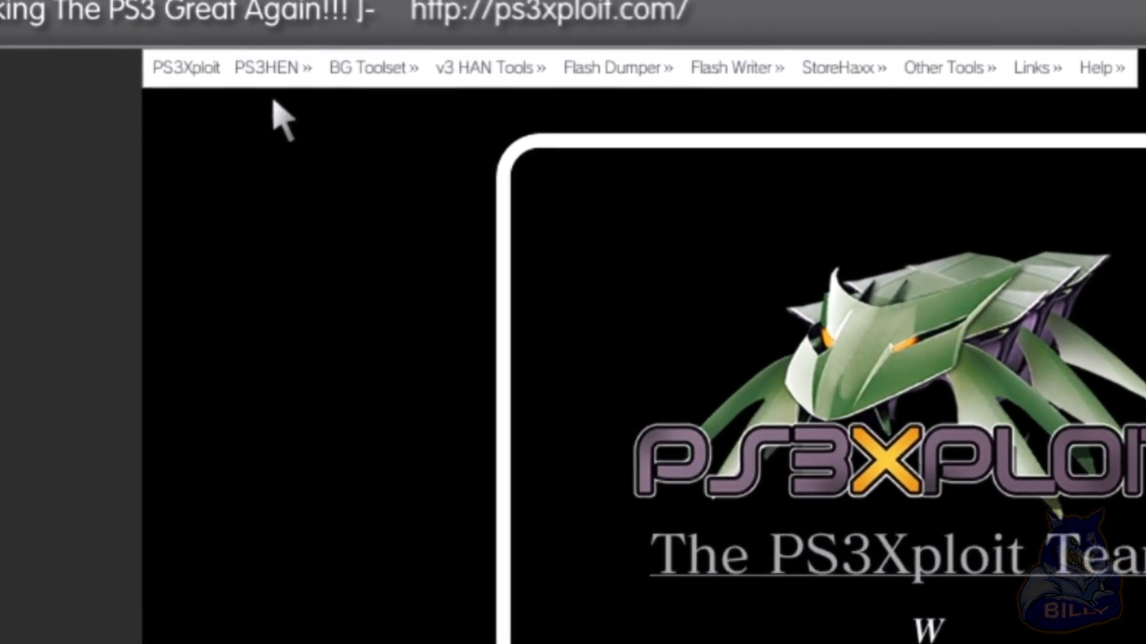
Step: Load the PS3HEN Installer/Enabler page and answer the existing PS3HEN.p3t save prompt
click(265, 67)
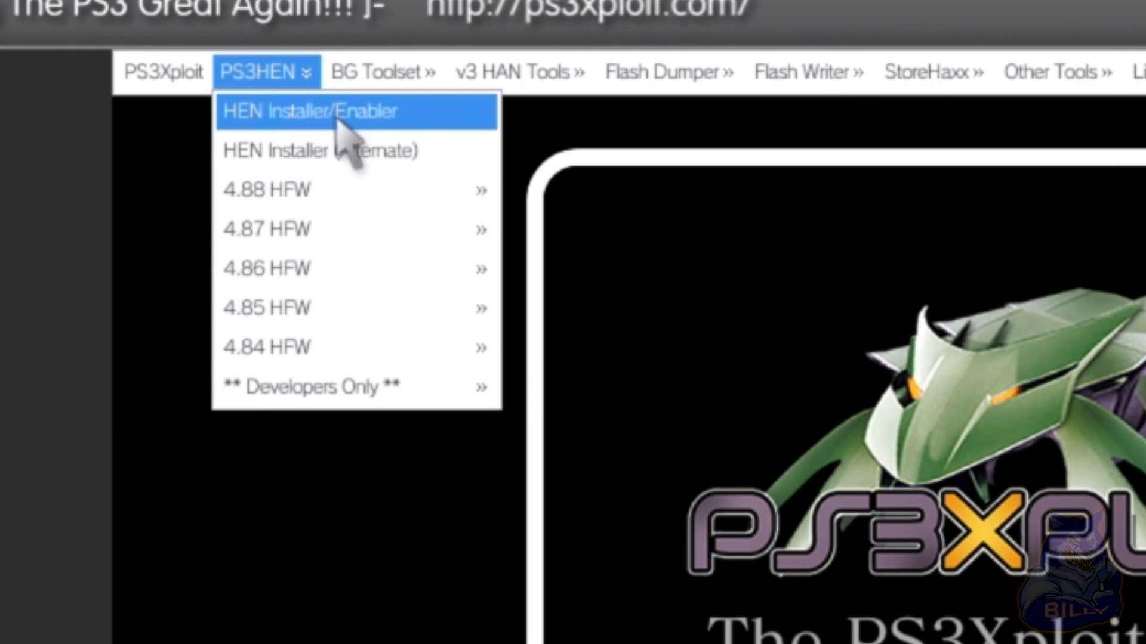
mouse_move(395, 158)
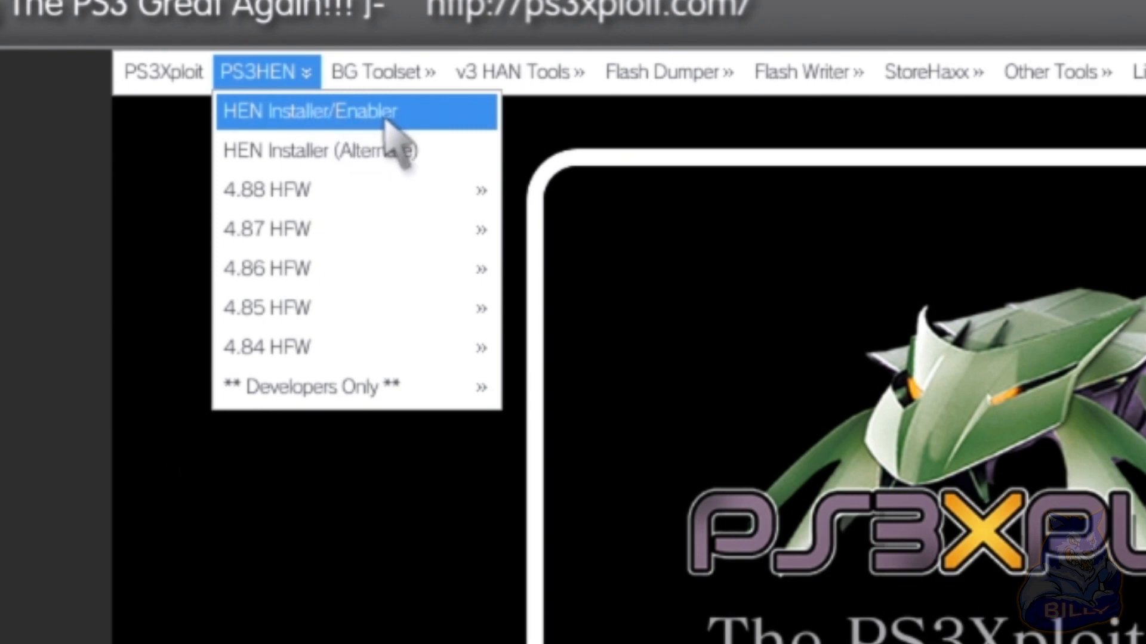
click(310, 111)
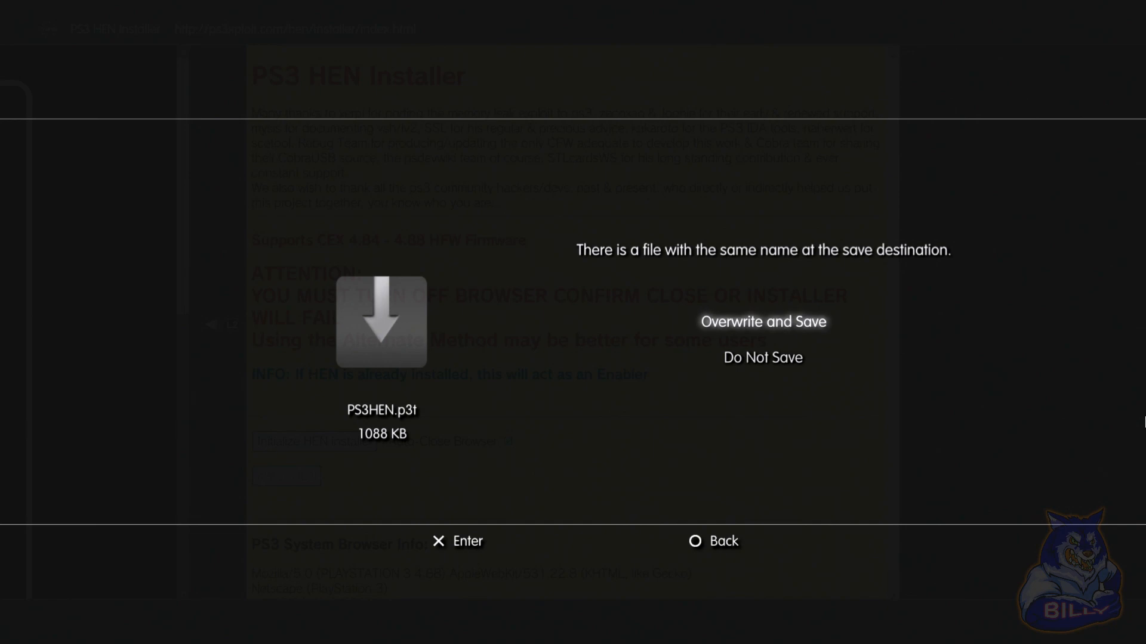
click(762, 321)
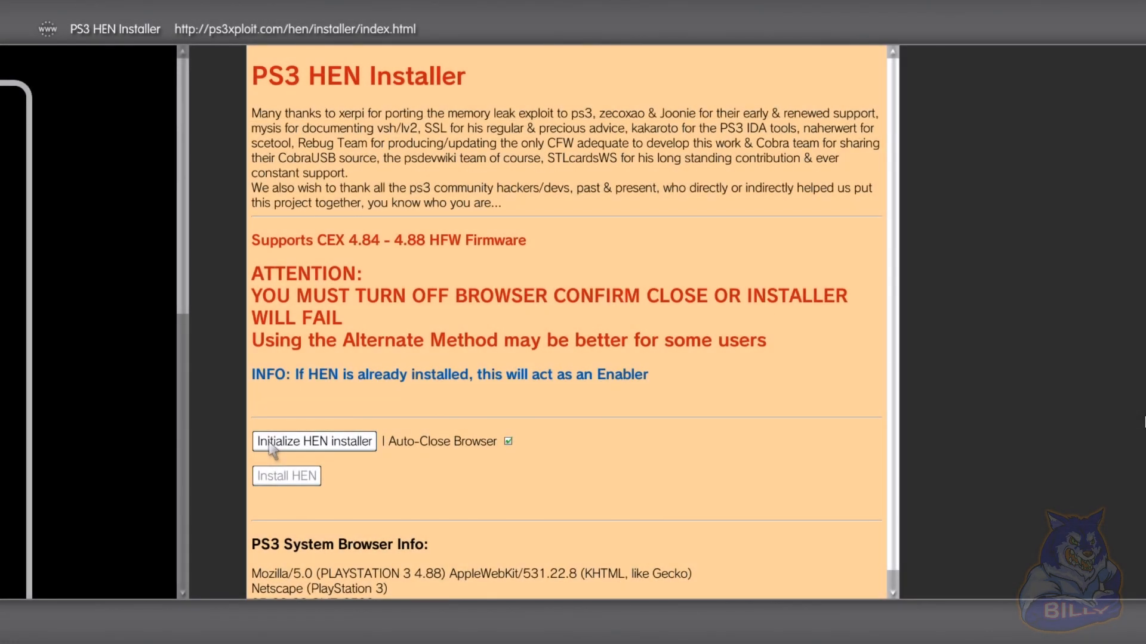
click(314, 441)
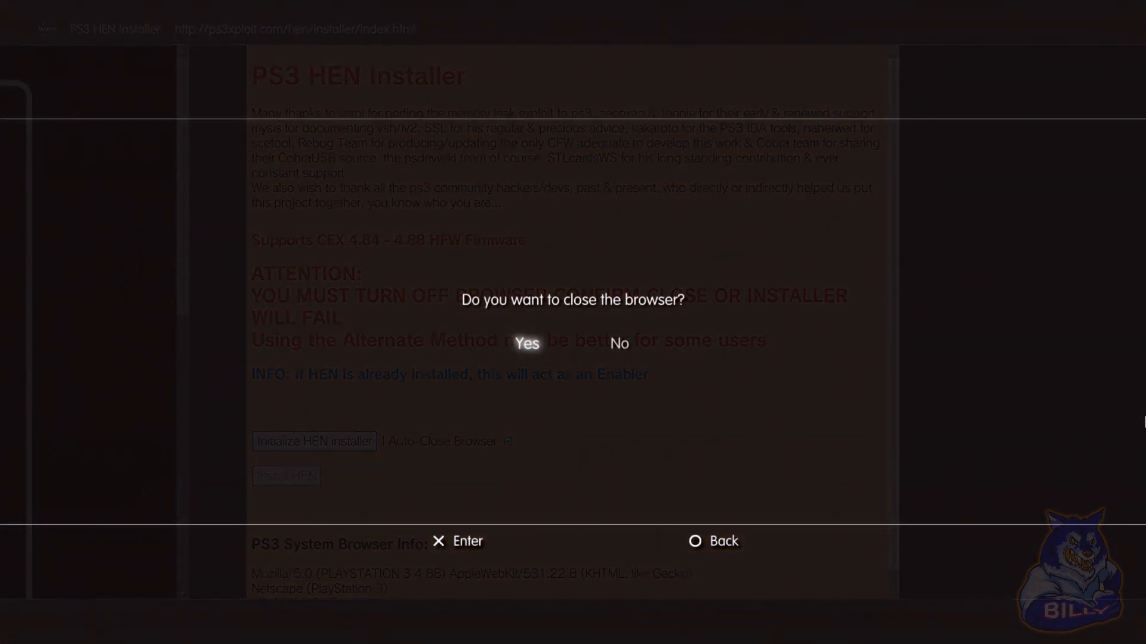
click(525, 344)
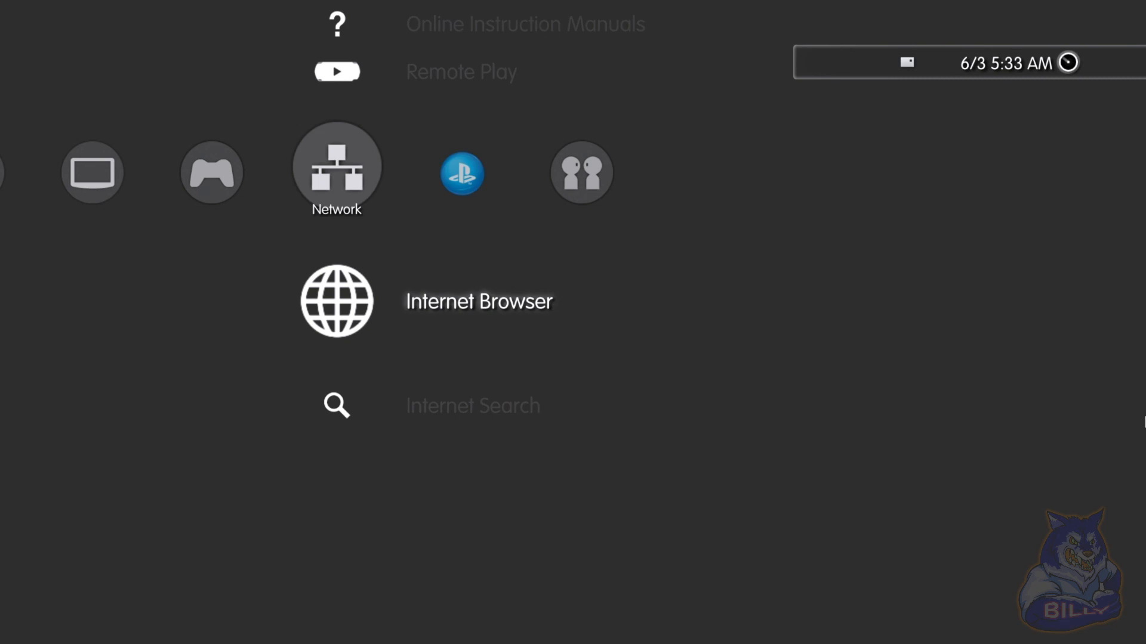
click(337, 301)
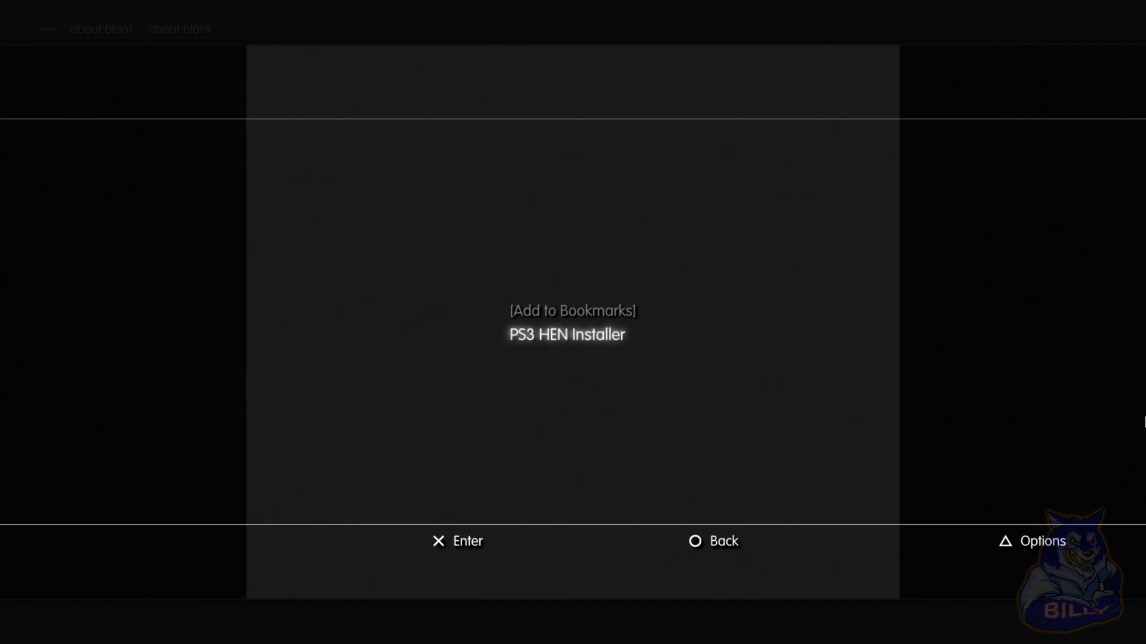
click(565, 334)
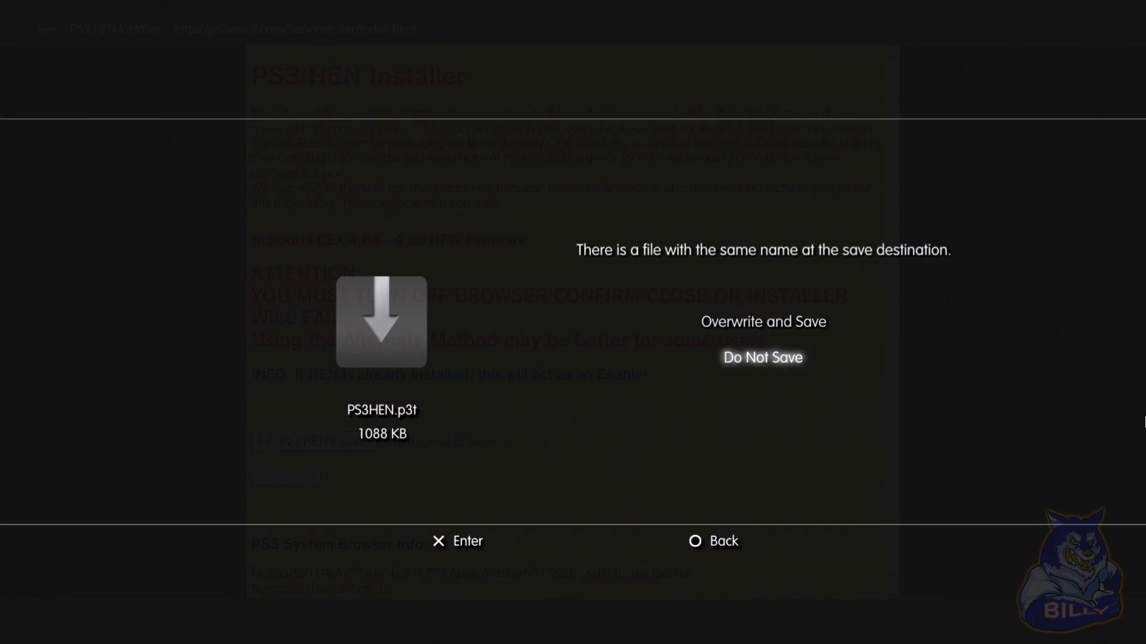
click(762, 357)
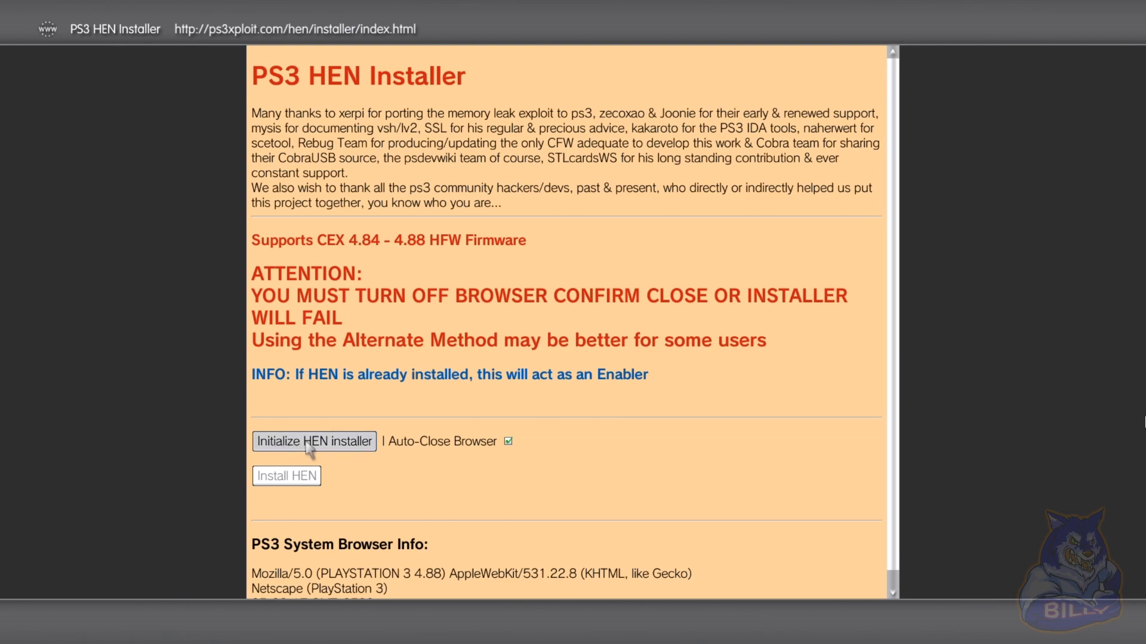
Step: Initialize the HEN installer, install PS3HEN 3.03 and confirm closing the browser
click(314, 442)
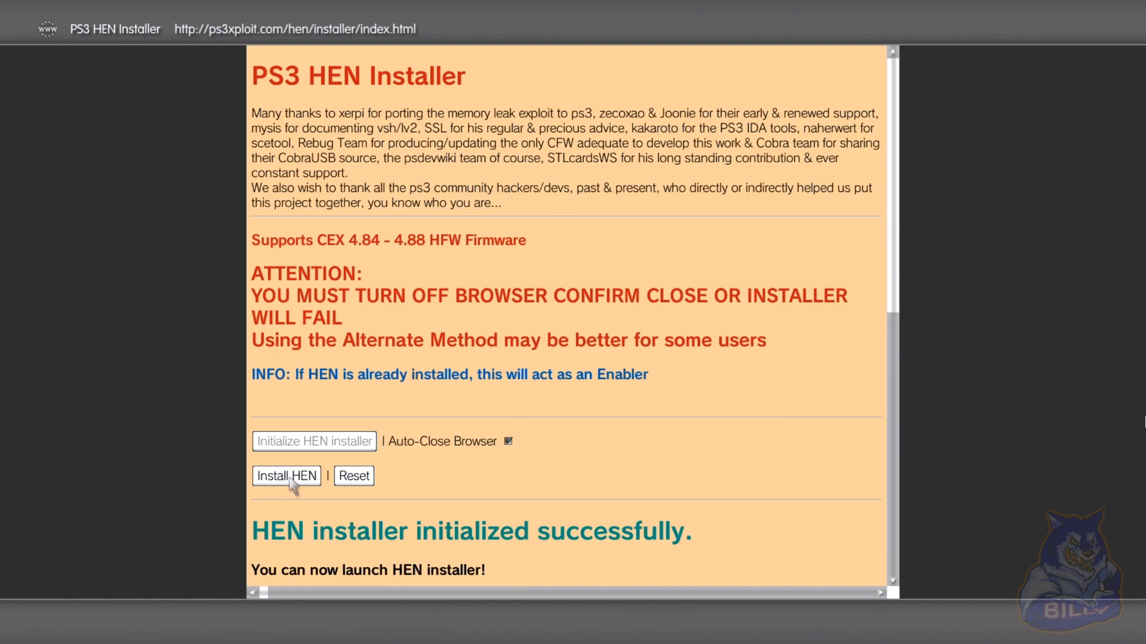
click(285, 476)
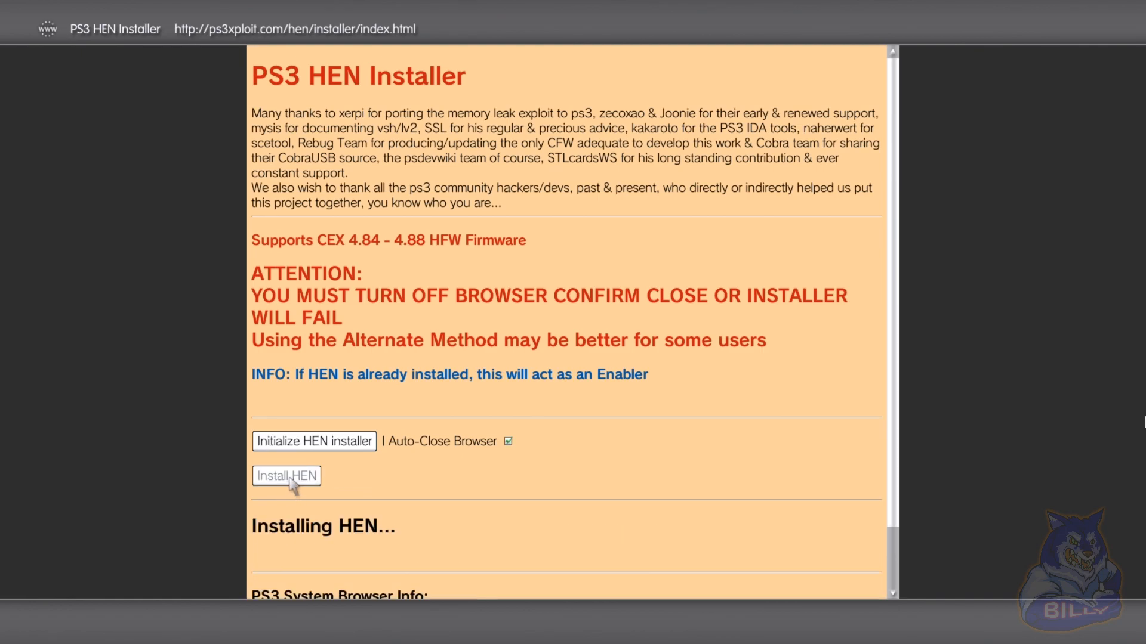
click(285, 476)
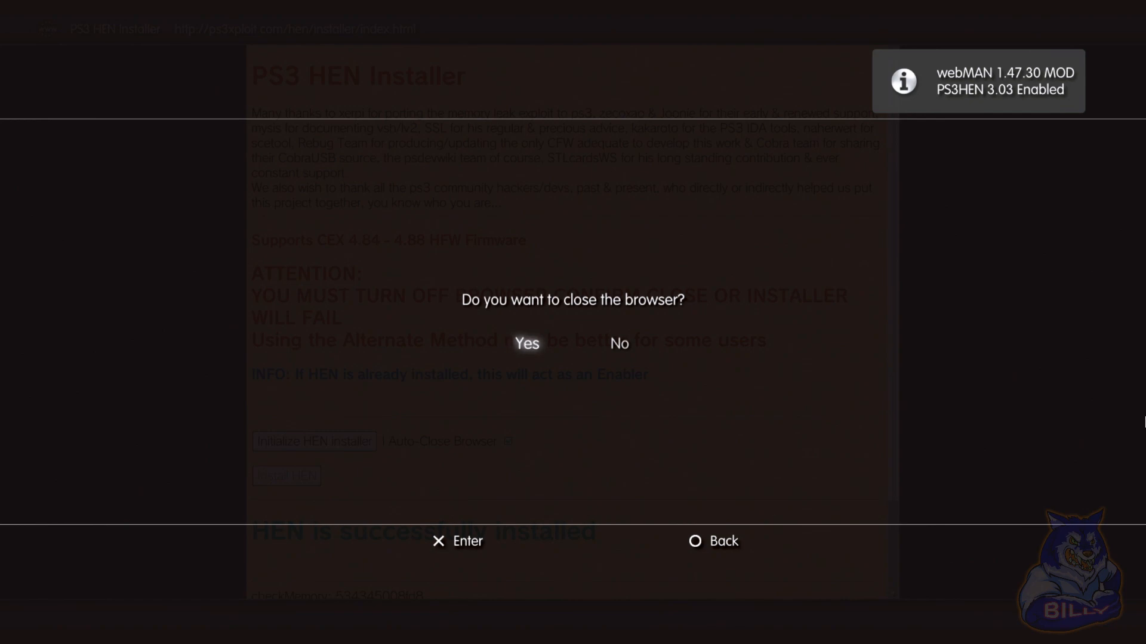
click(525, 344)
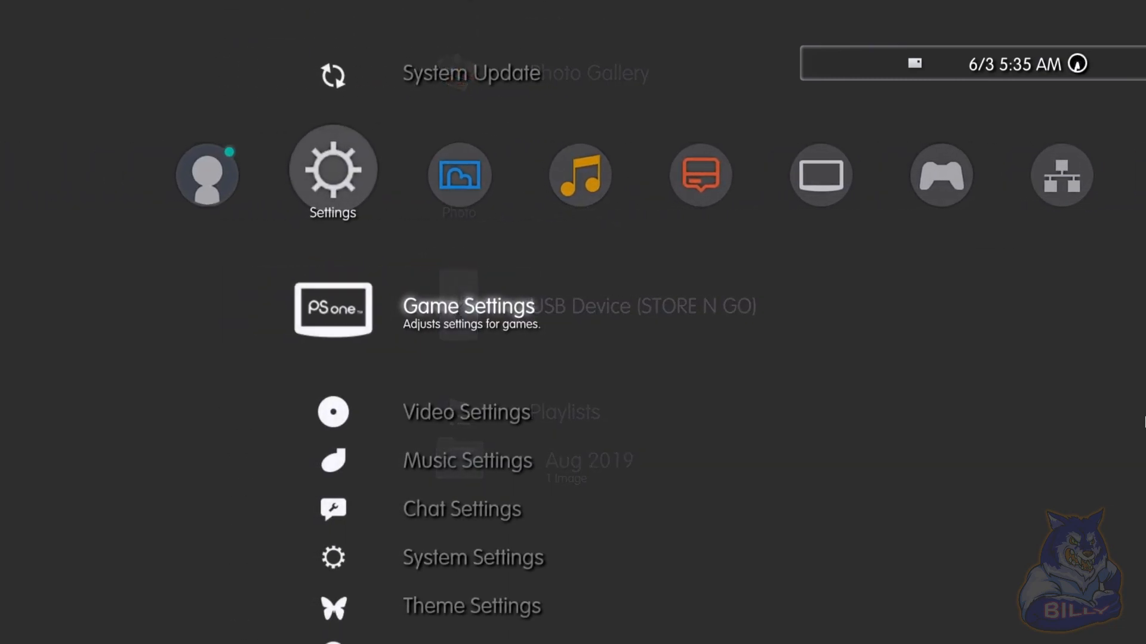
Step: Move from Settings to PlayStation Network and select Sign In on the way to the Game column
scroll(down, 3)
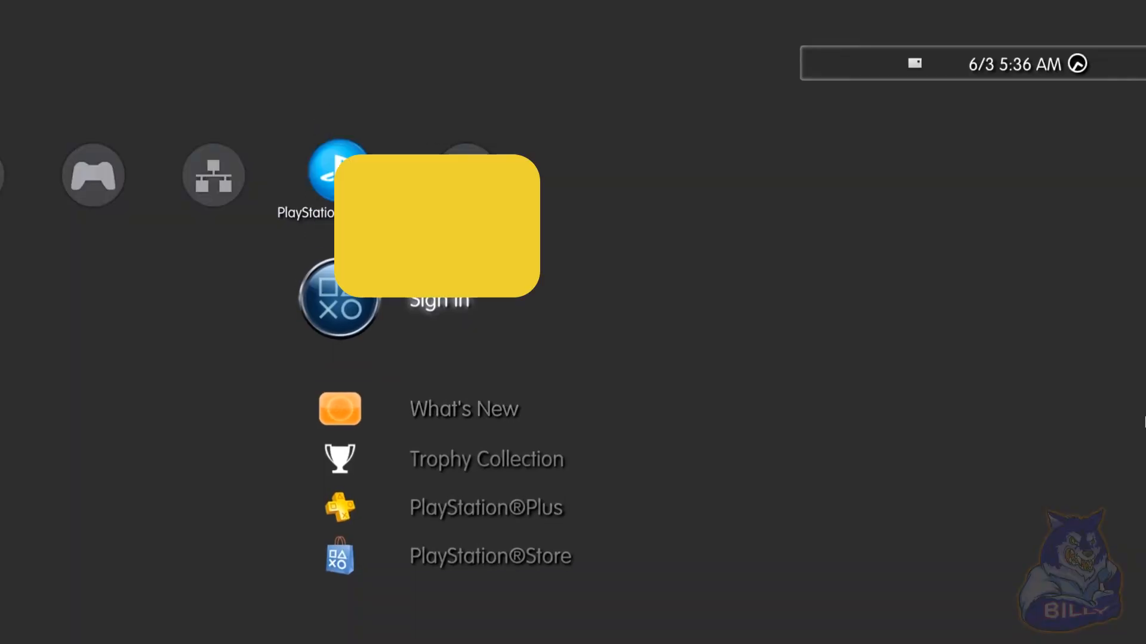
click(438, 300)
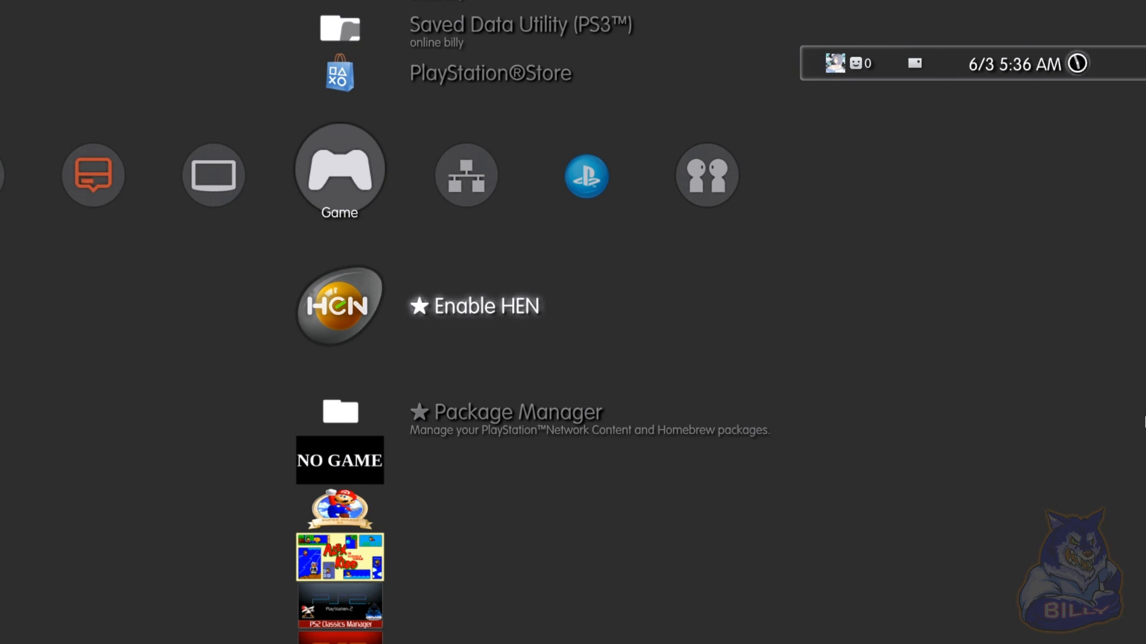
Step: Run Enable HEN and browse webMAN Games > PlayStation 3 to see the /dev_hdd0/GAMES titles
click(338, 304)
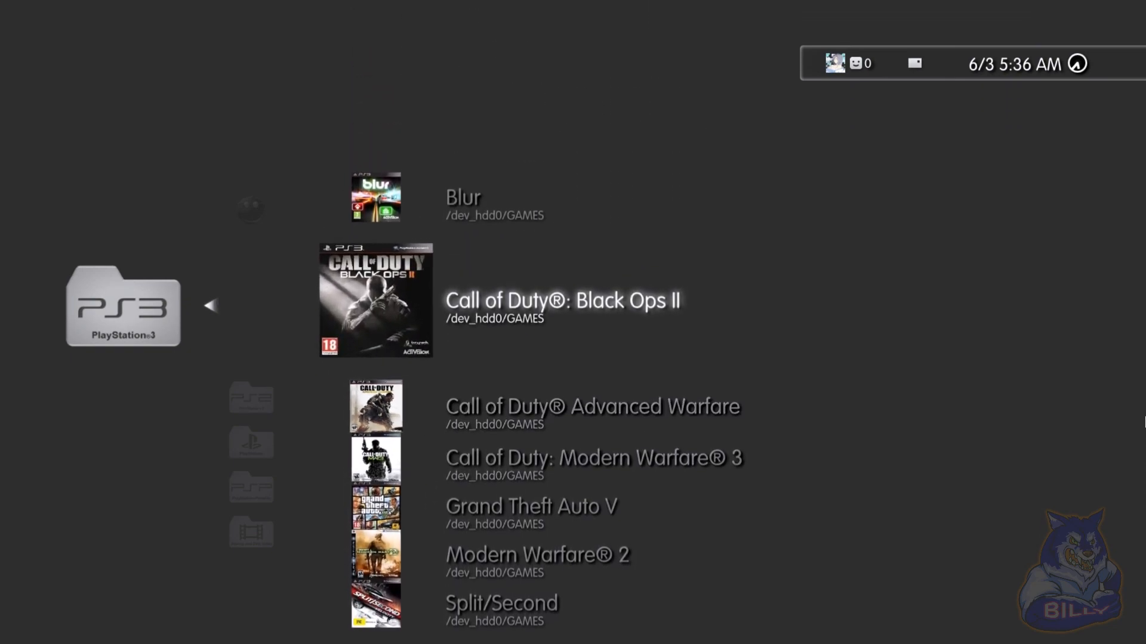
scroll(down, 3)
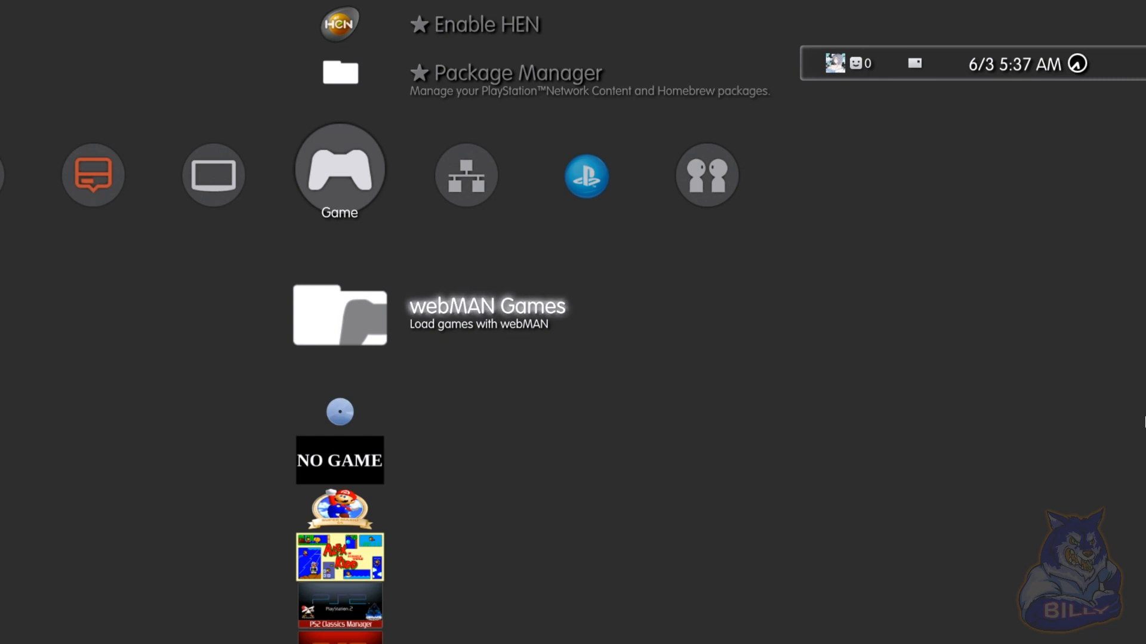
scroll(down, 3)
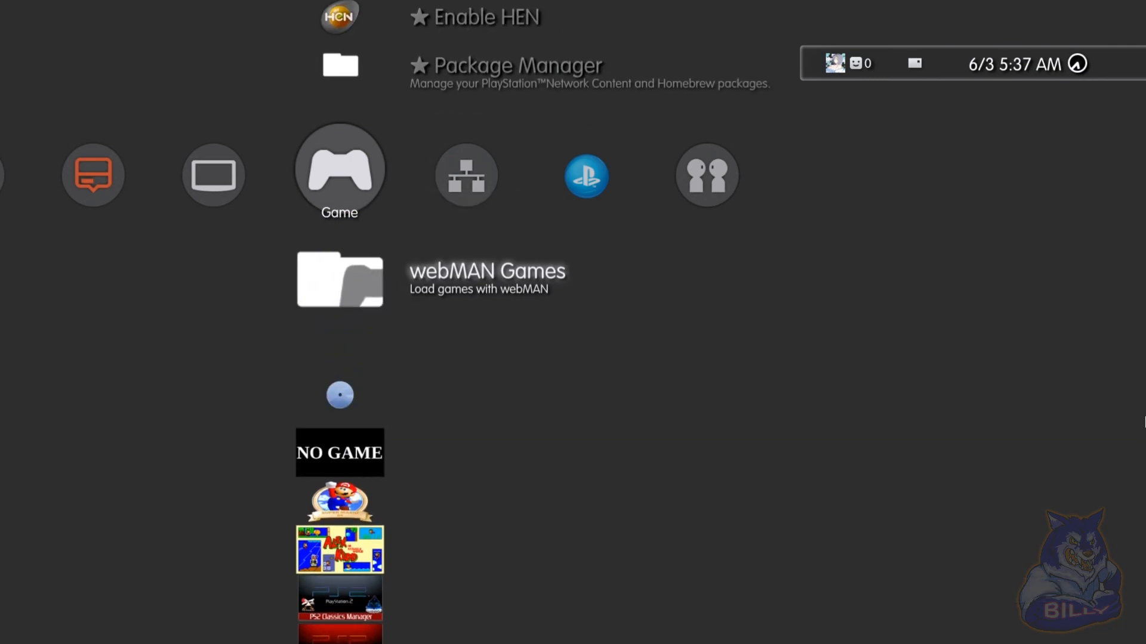
scroll(down, 3)
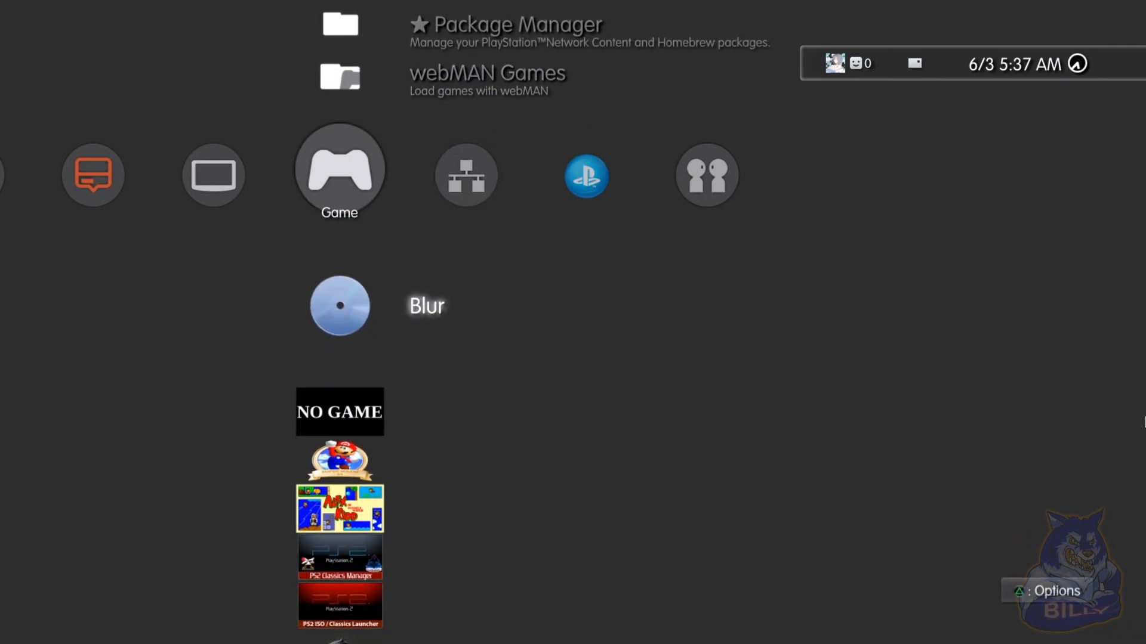